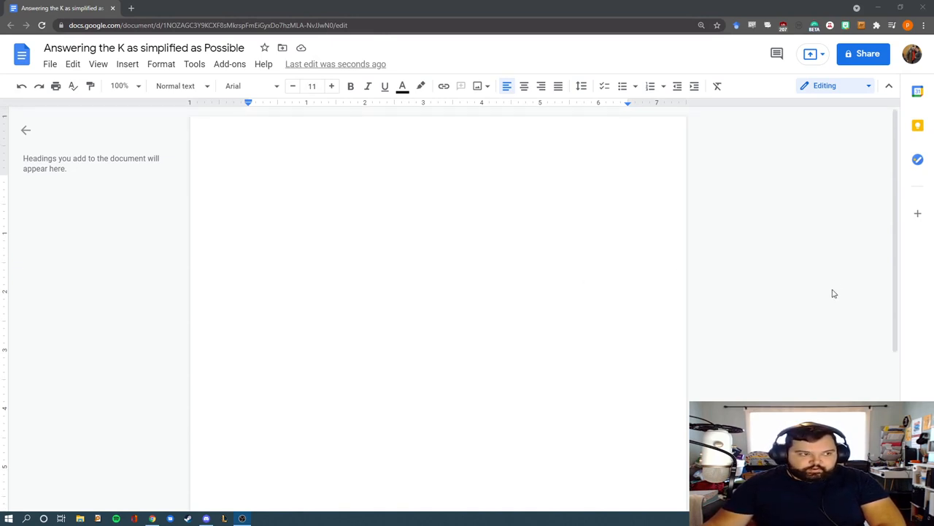
pyautogui.moveTo(815, 230)
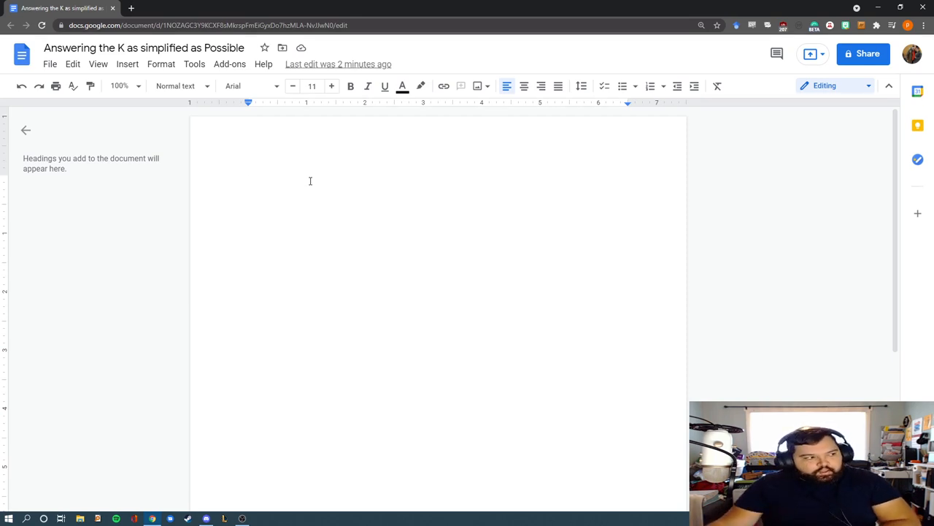
# Start a numbered list with the point 'There is no such thing as a kritik'.
pyautogui.click(249, 181)
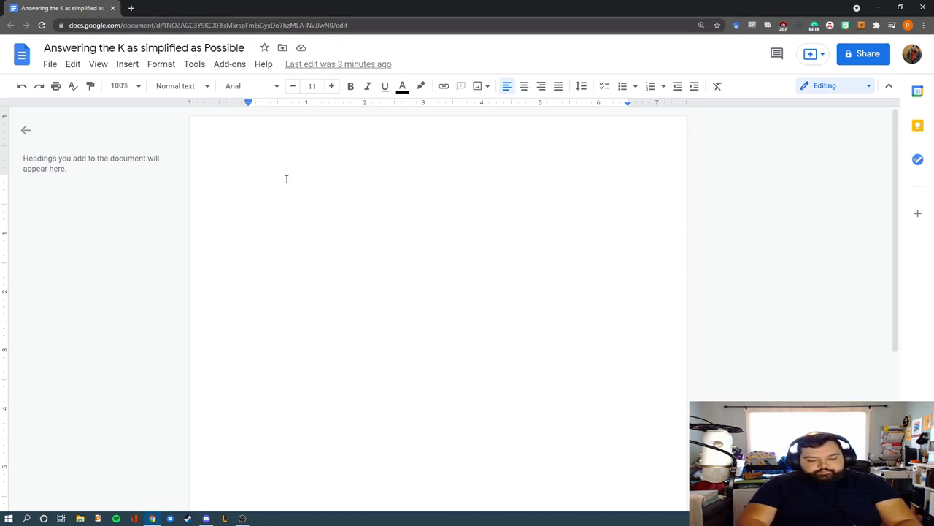
pyautogui.click(650, 86)
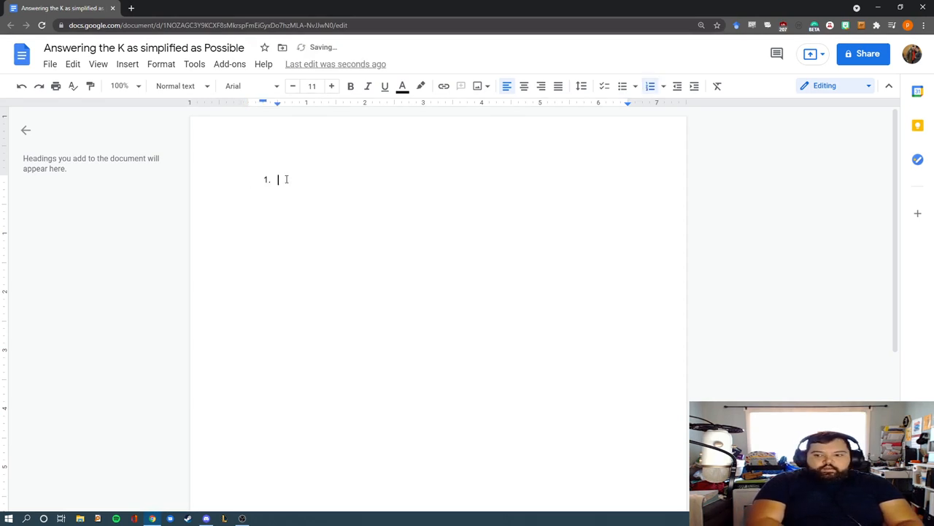
pyautogui.write('There is no such thing')
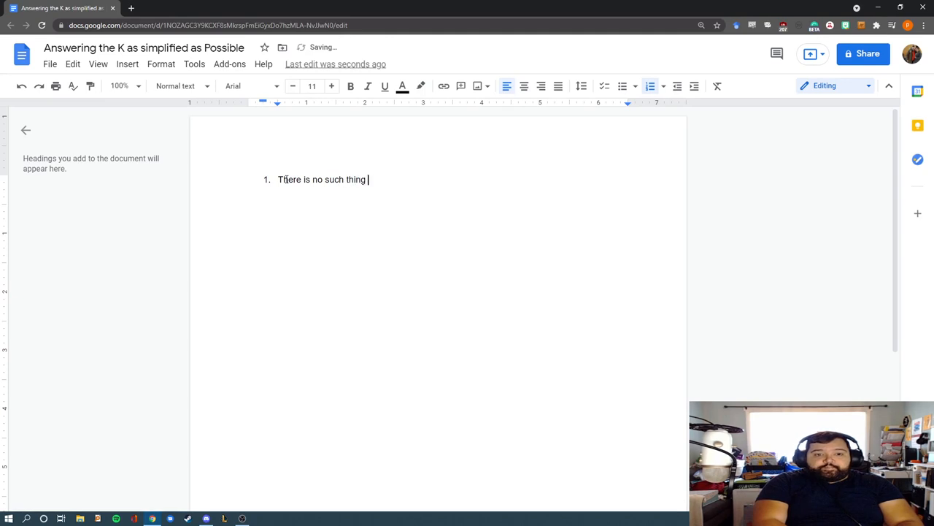
pyautogui.write('as a kritik')
pyautogui.write('L')
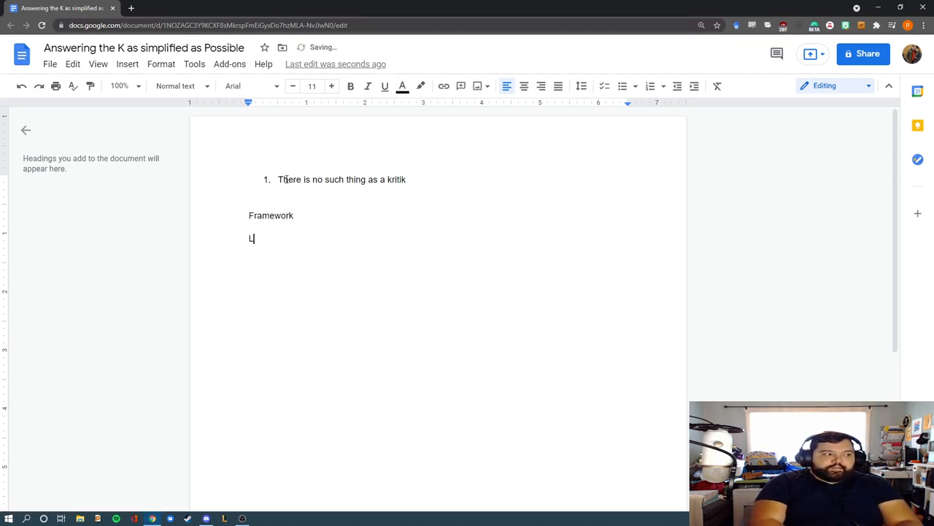
# Add the lines Framework, Links, Impacts and Alternative beneath the point.
pyautogui.write('inks')
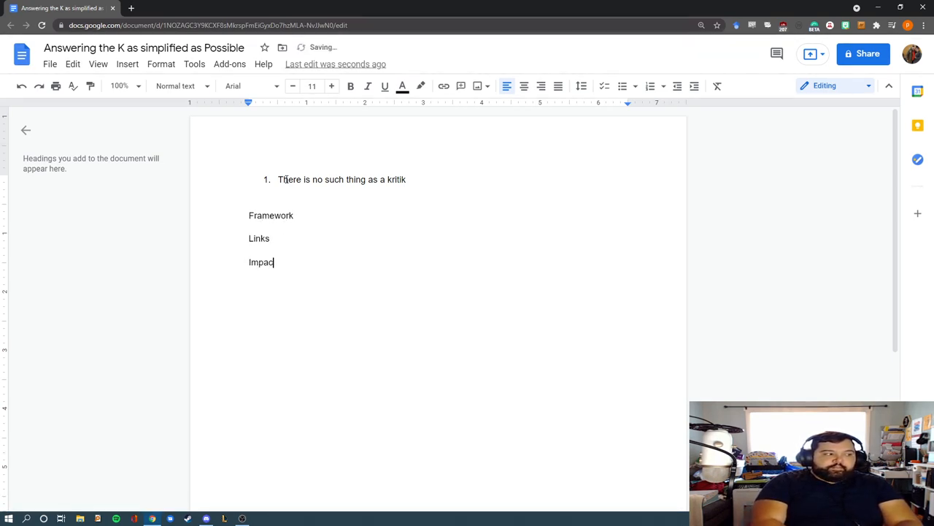
pyautogui.write('ts')
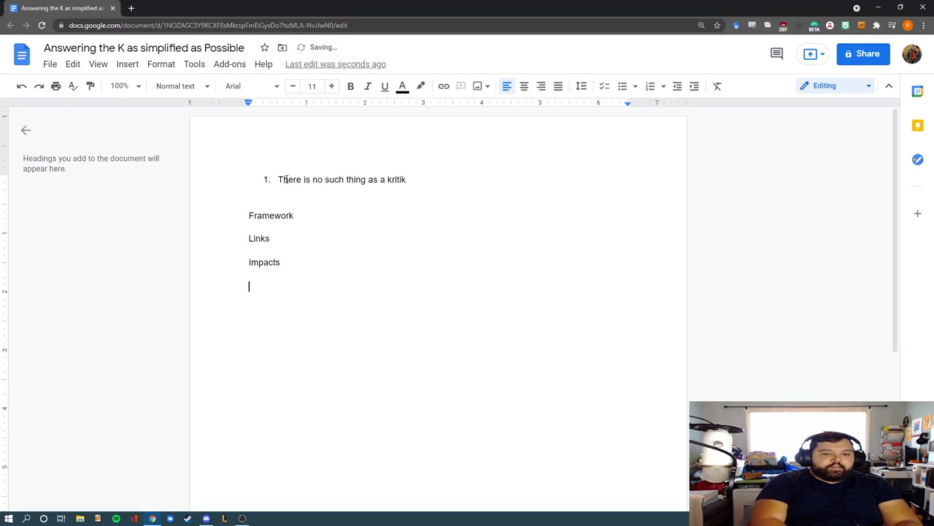
pyautogui.write('Alternative')
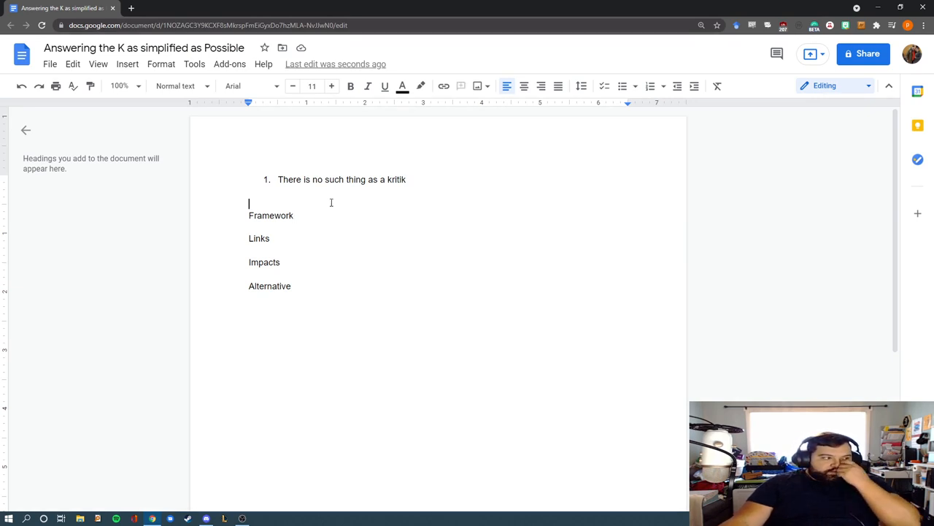
# Insert the summary line 'Counter plans, disad, and impact framing' above Framework.
pyautogui.write('Counter p')
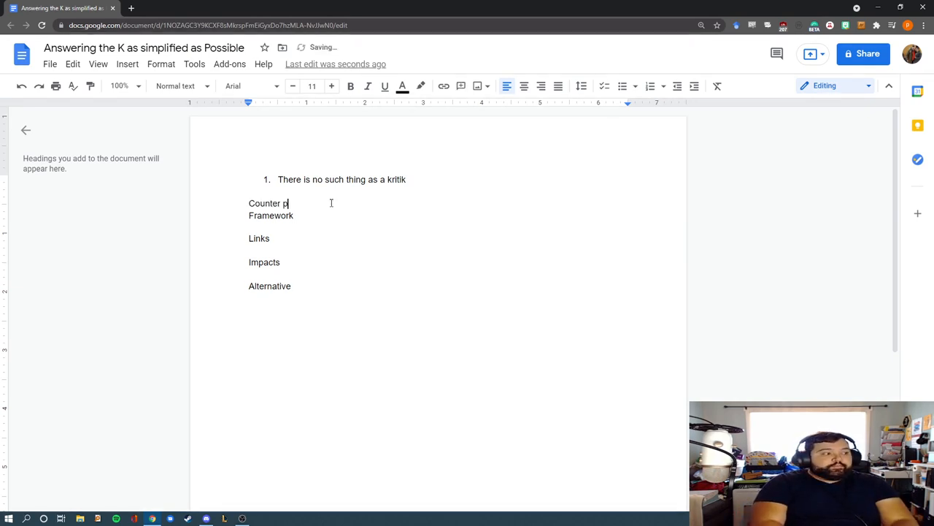
pyautogui.write('lans, disad and f')
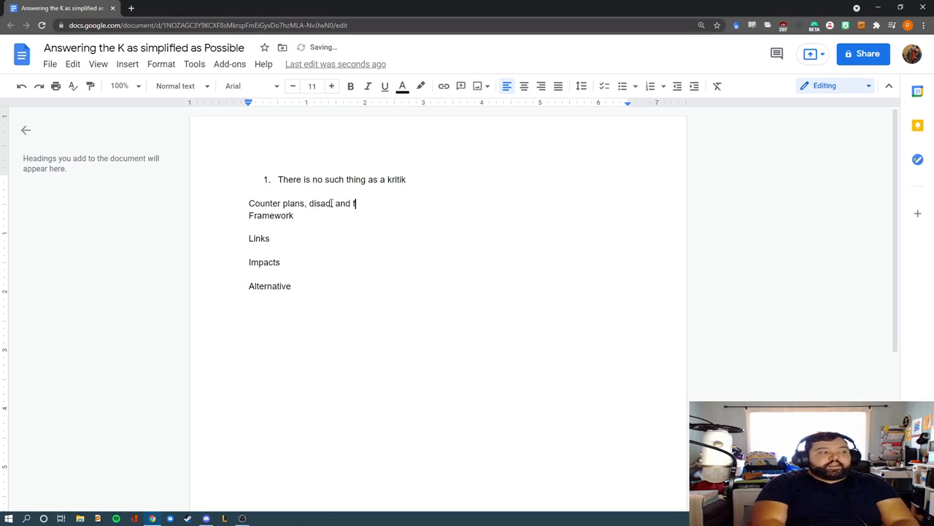
pyautogui.write('impact framing')
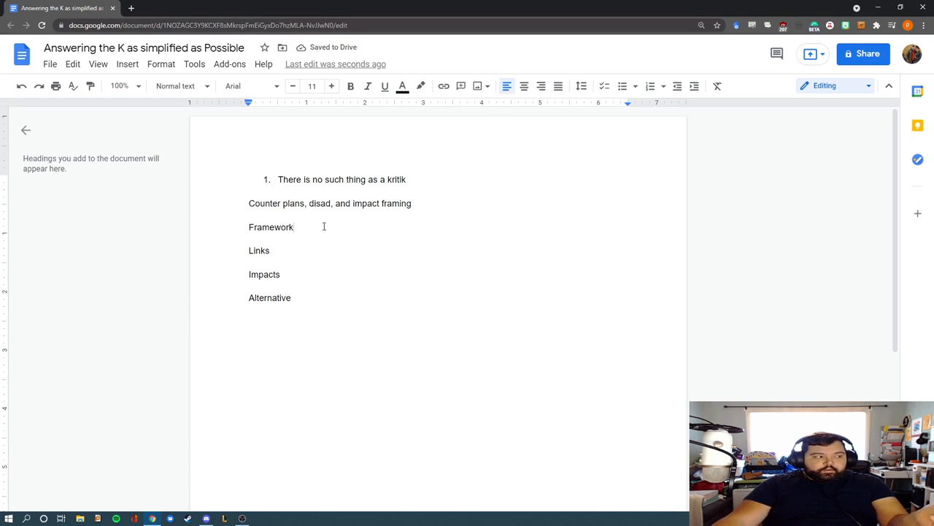
# Pair the lines with '- impact framing', '- disad', '- disad' and '- counter plan'.
pyautogui.write('- impact framing')
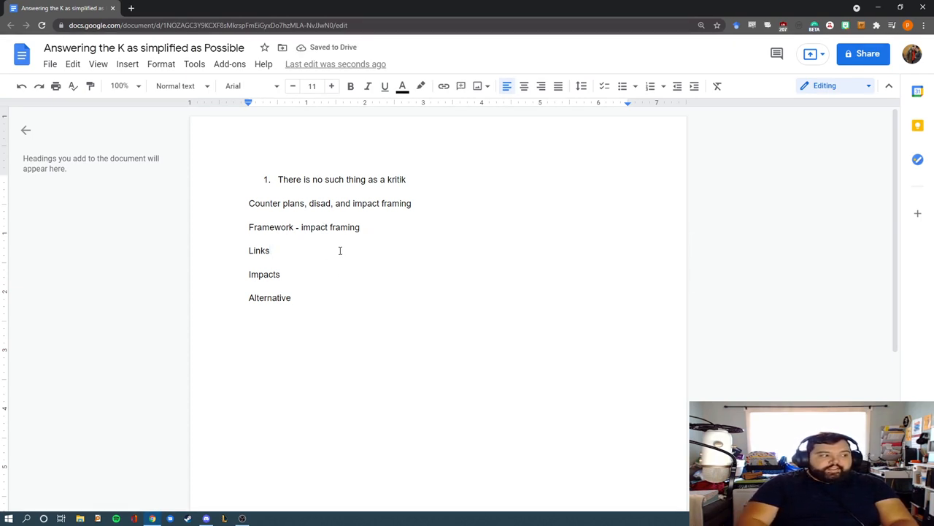
pyautogui.write('- disad')
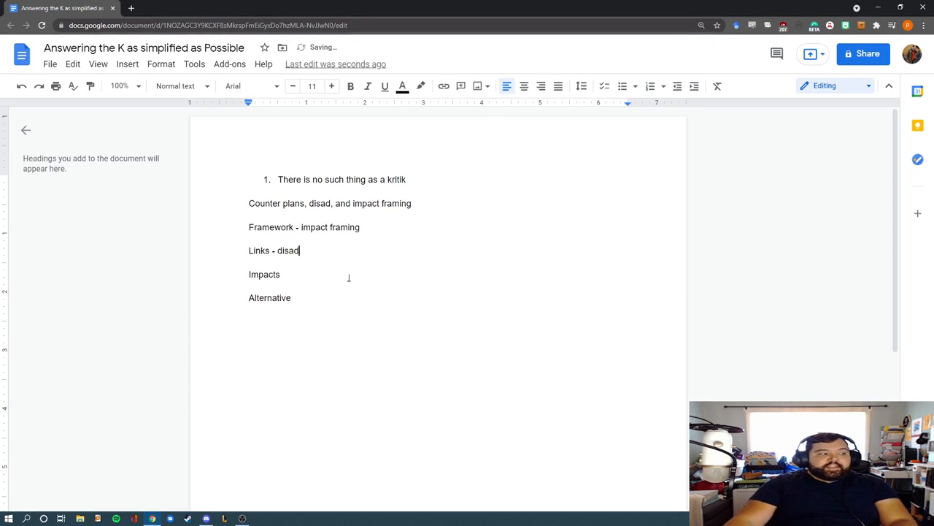
pyautogui.write('- disad')
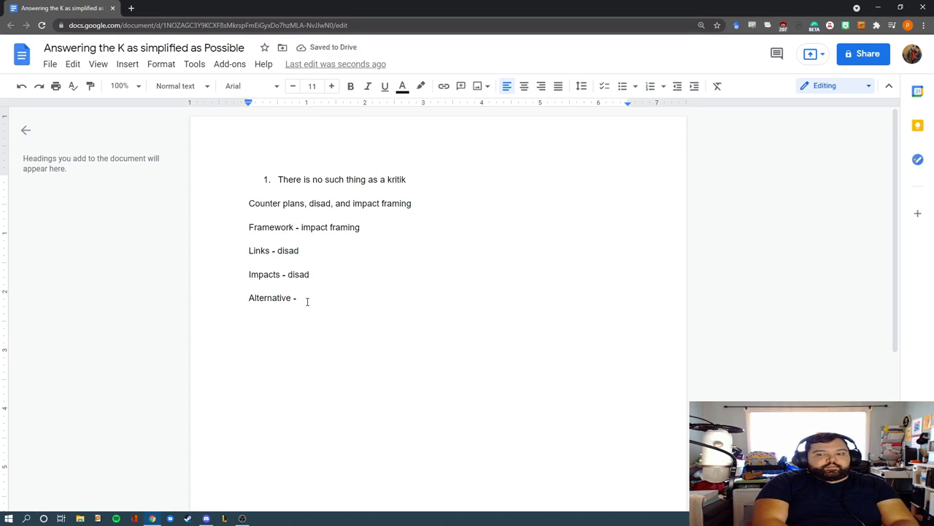
pyautogui.write('co')
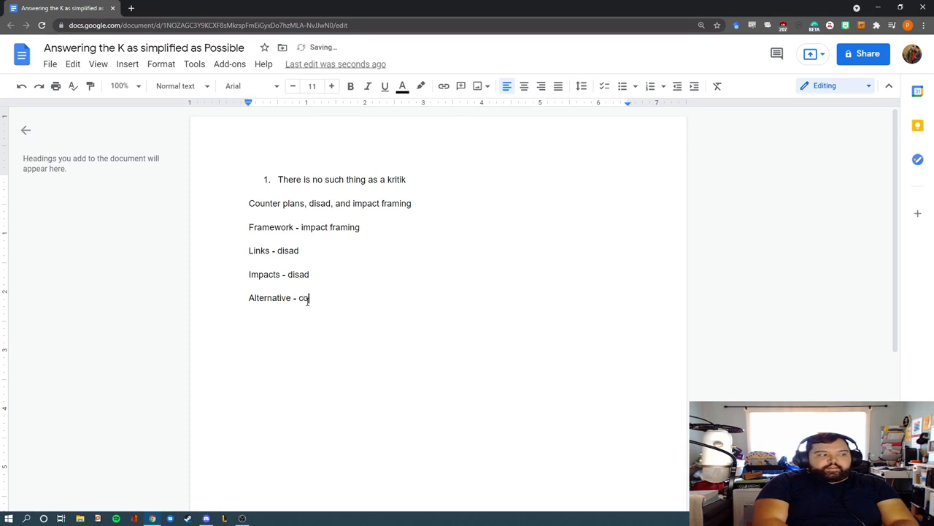
pyautogui.write('unter plan')
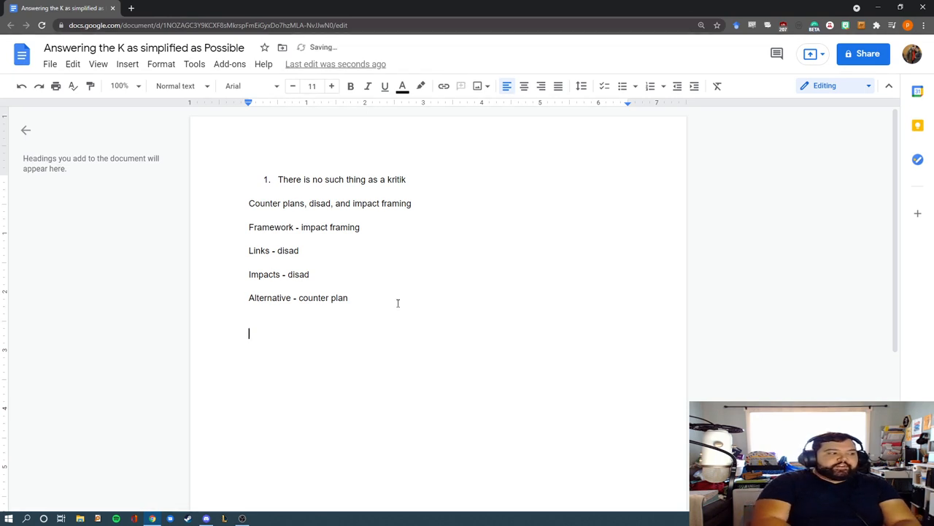
# Add an Impact Framing heading with the point 'Win access to your arguments'.
pyautogui.write('Impact Framing')
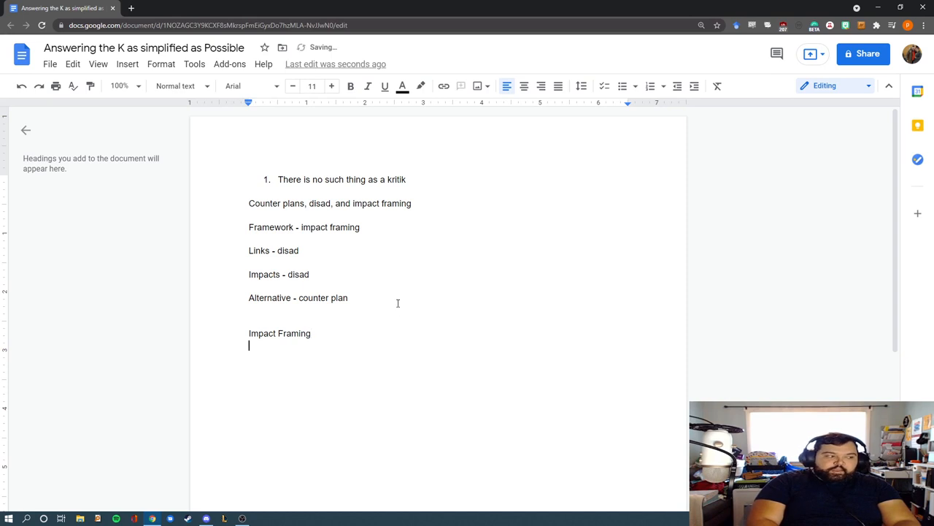
pyautogui.write('Win a')
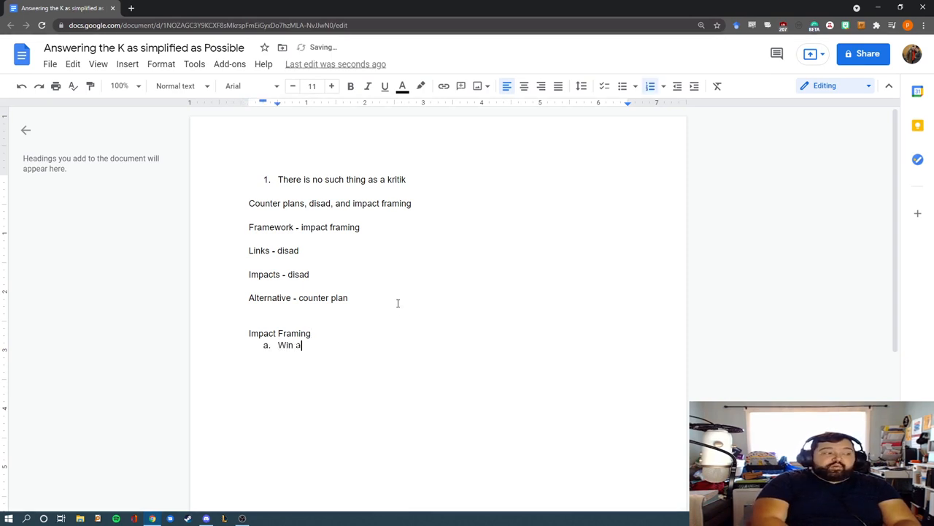
pyautogui.write('ccess to your argu')
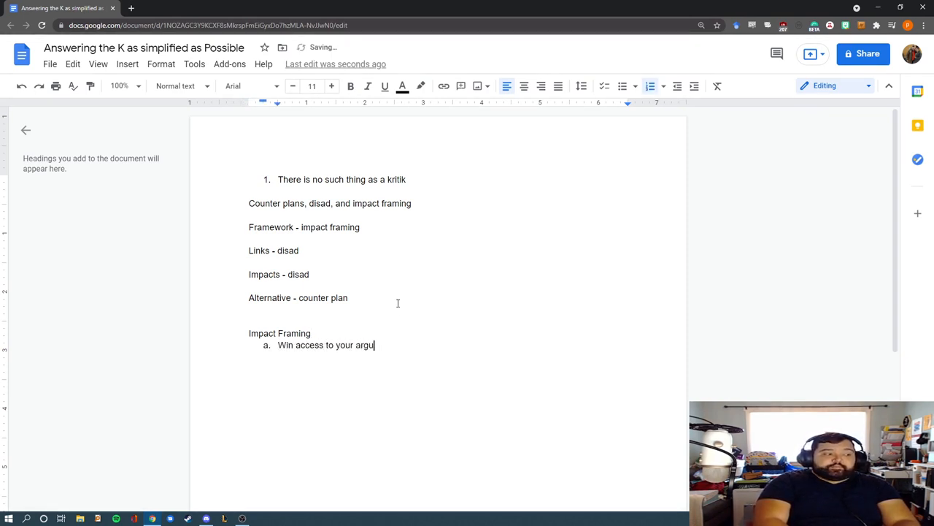
pyautogui.write('ments')
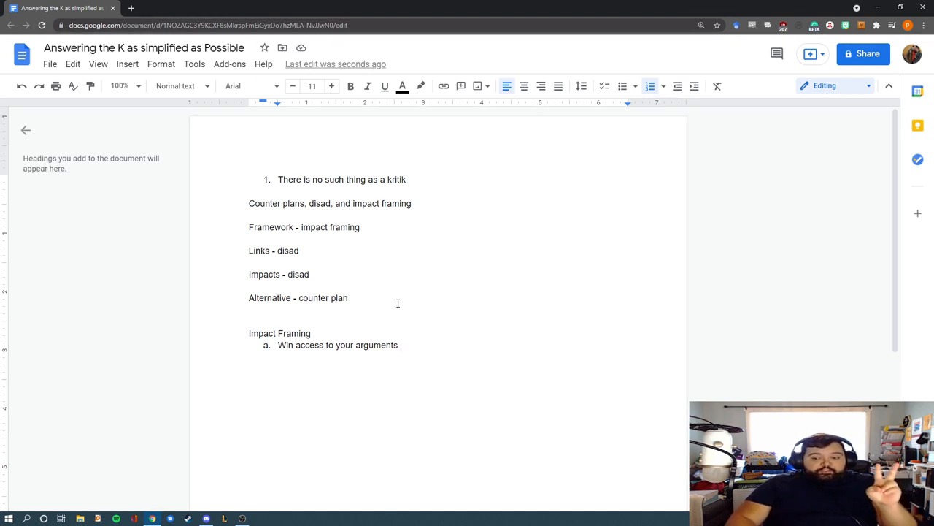
# Add the indented sub-point 'only count our arguments' under Win access.
pyautogui.press('Enter')
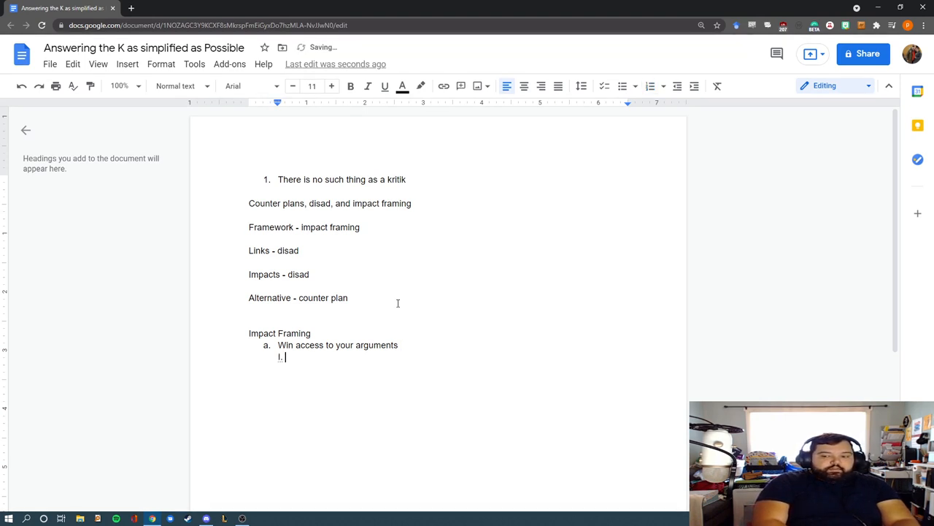
pyautogui.write('count our arg')
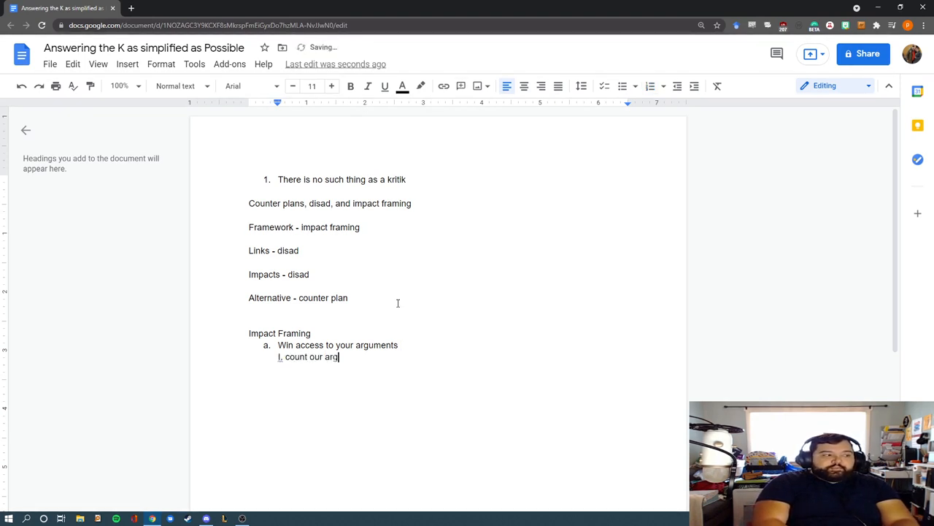
pyautogui.write('uments')
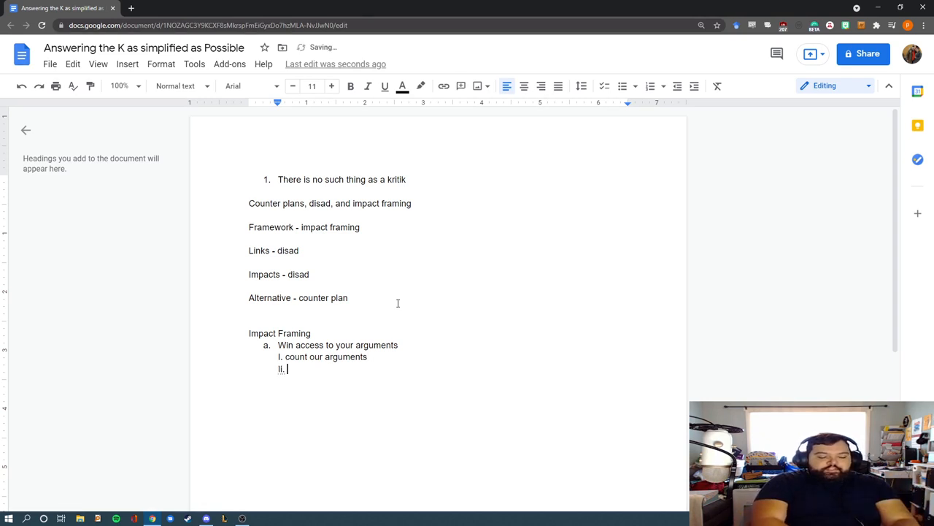
pyautogui.write('only count')
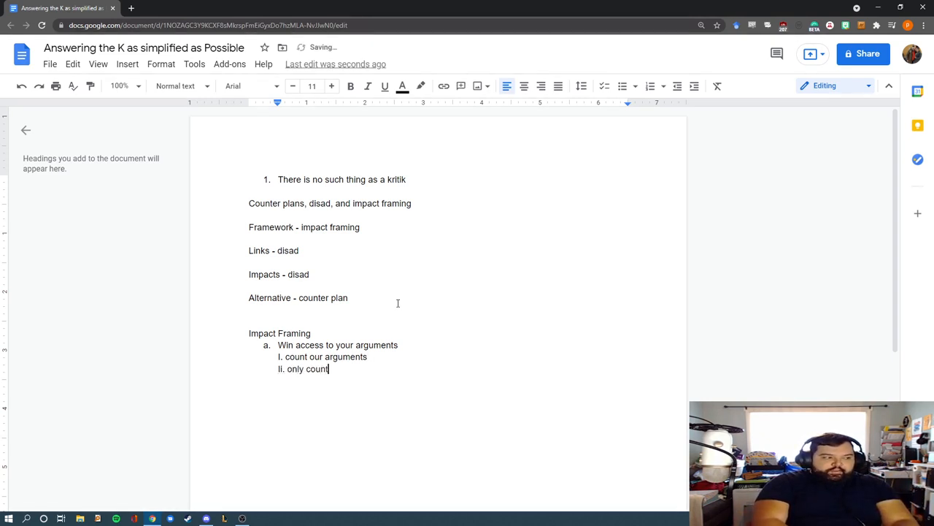
pyautogui.write('our arguments')
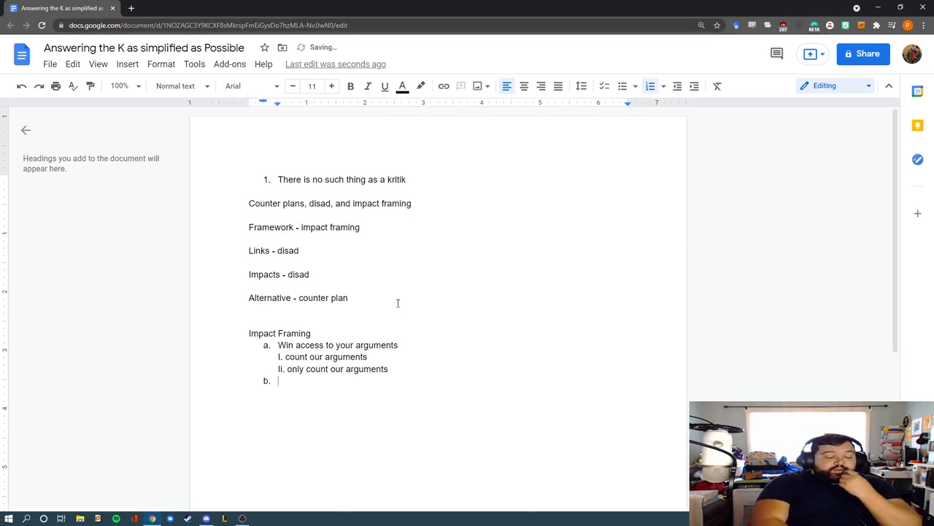
# Add the rebuttal 'That seems wrong, those arguments aren't good' as item b.
pyautogui.write('That s')
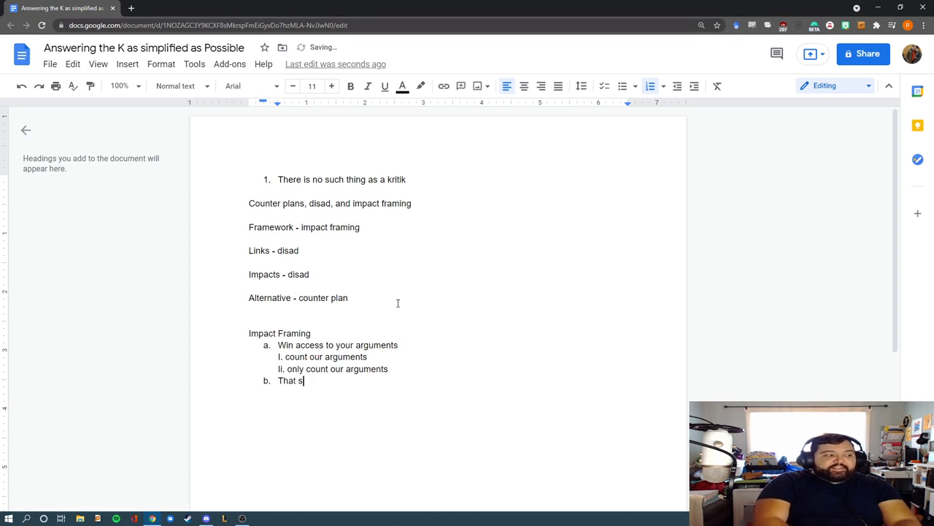
pyautogui.write('eems wrong, those argu')
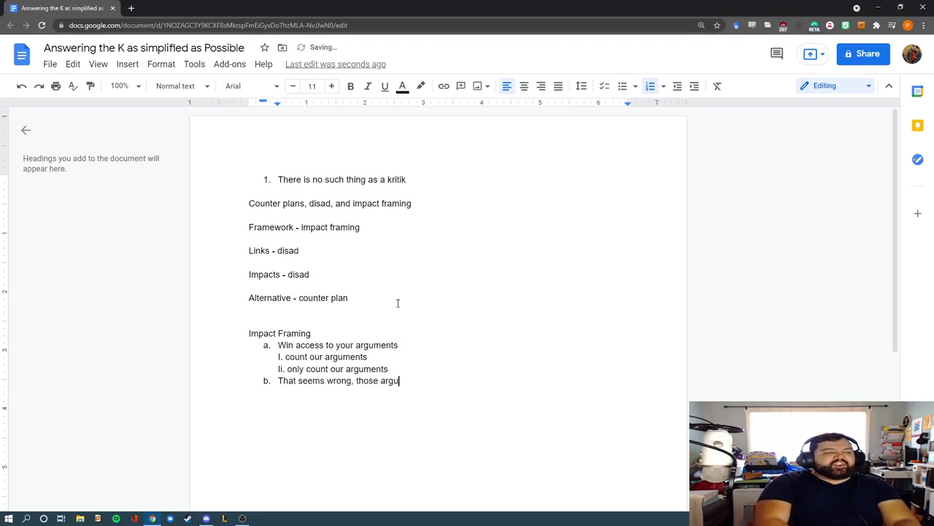
pyautogui.write("ments aren't good")
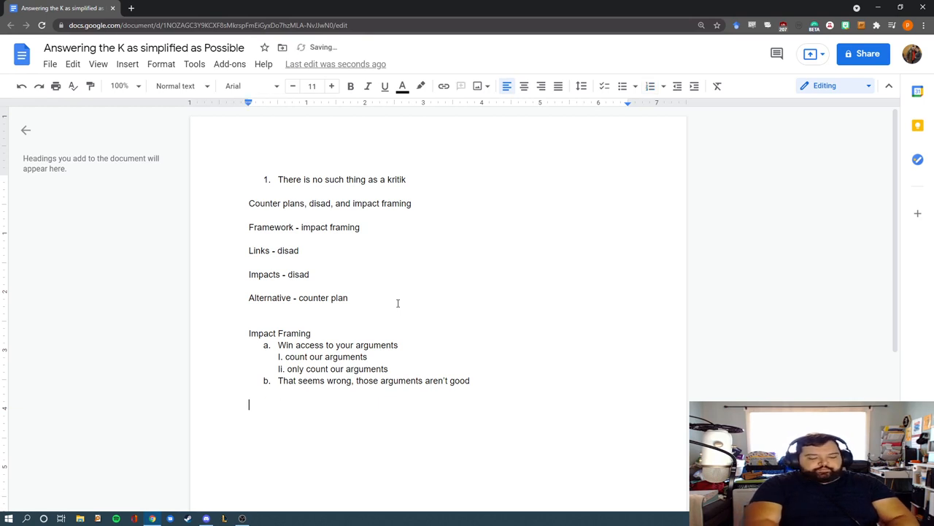
# Add a Disad heading with point A 'BUTTON - No brink, Non Unique,'.
pyautogui.write('Disad')
pyautogui.write('A. BU')
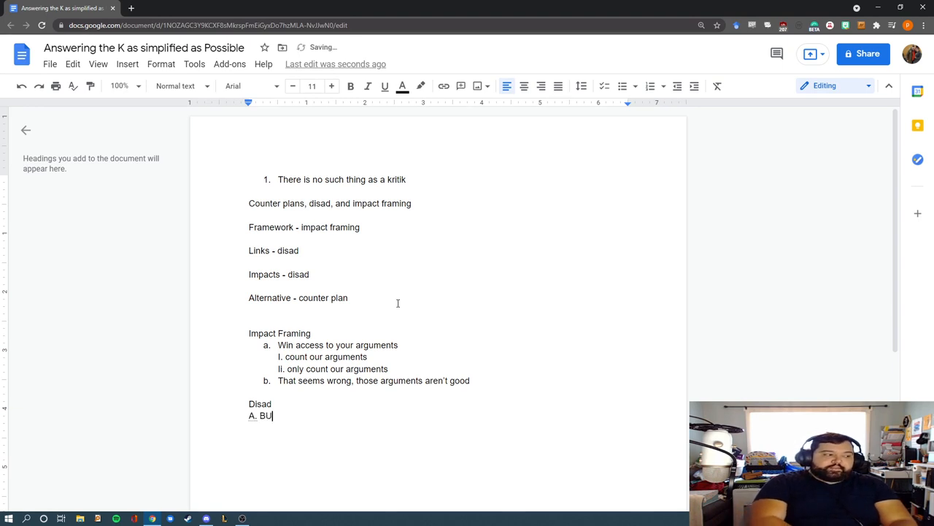
pyautogui.write('TTON')
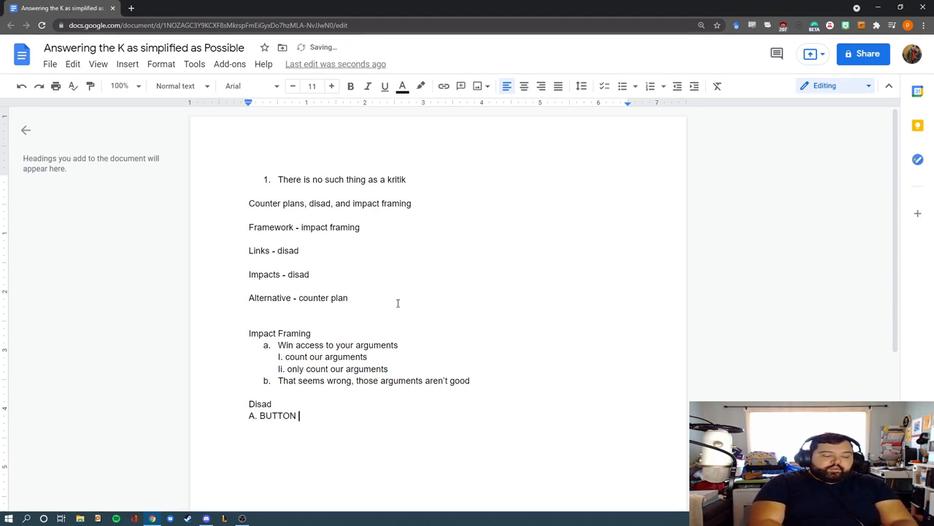
pyautogui.write('-')
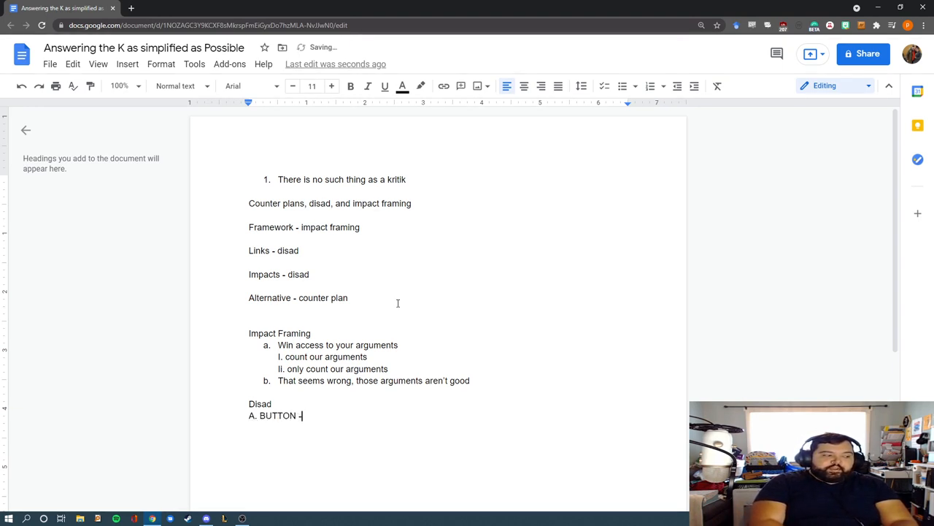
pyautogui.write('No brink')
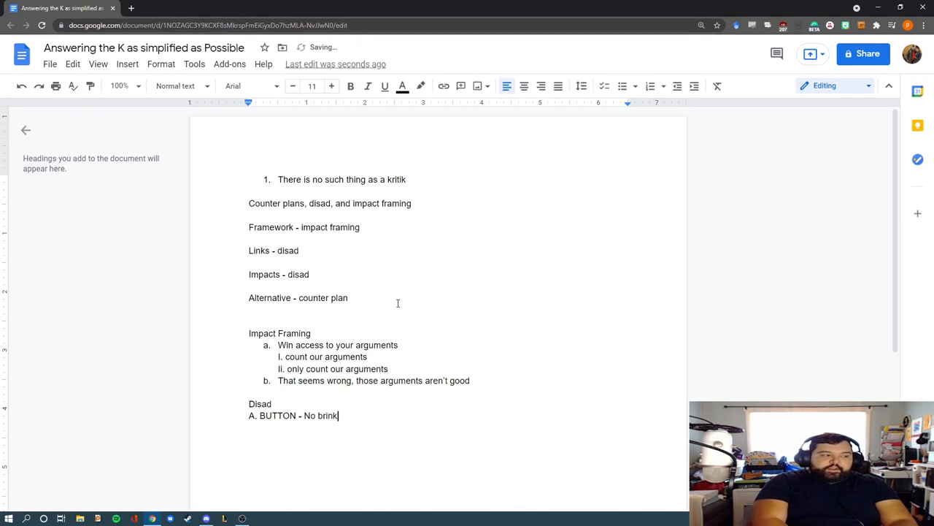
pyautogui.write(', N')
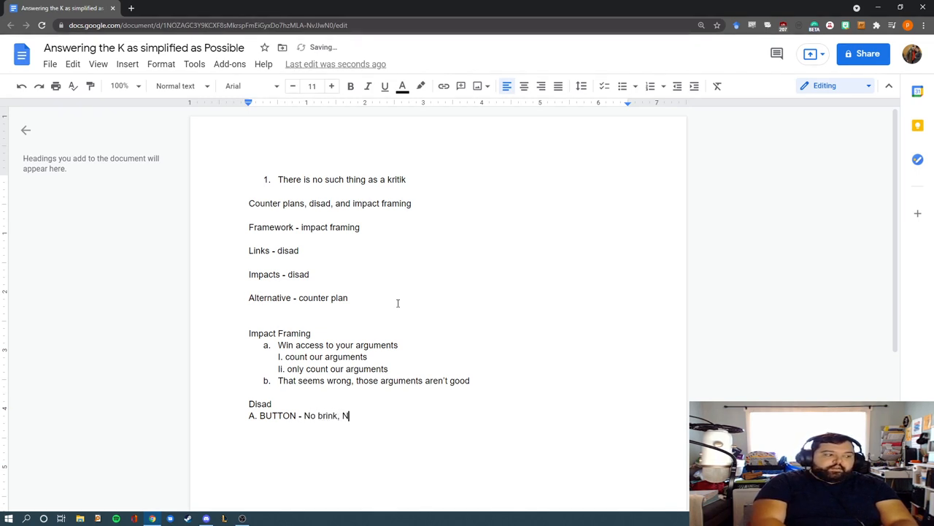
pyautogui.write('on Unique,')
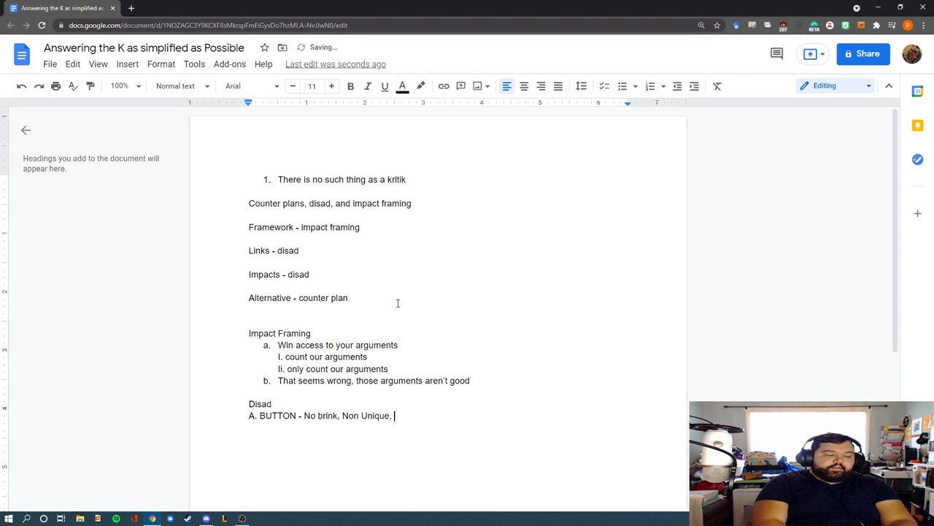
# Finish the line with 'Link Turn, Impact Turn, Outweighs, No Uniqueness'.
pyautogui.write('Link Turn,')
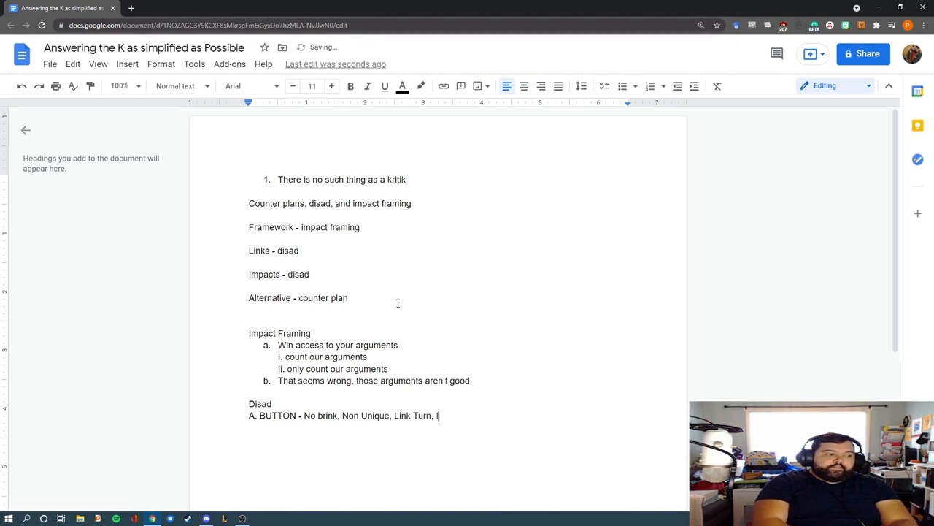
pyautogui.write('Impact Turn,')
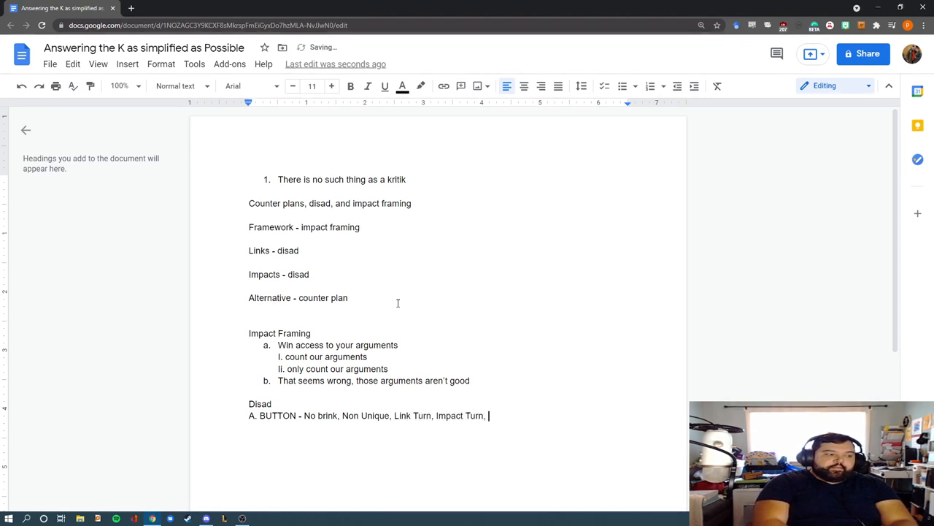
pyautogui.write('Outweighs, No U')
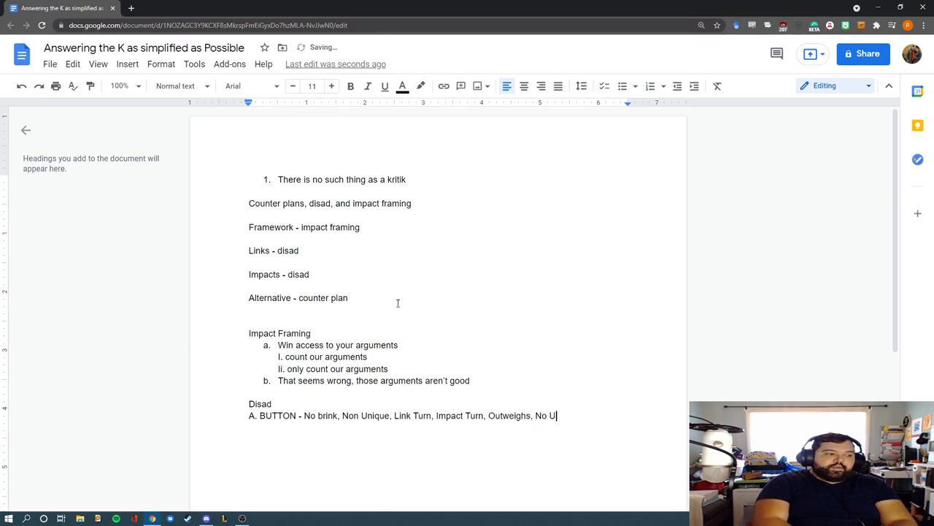
pyautogui.write('niqueness')
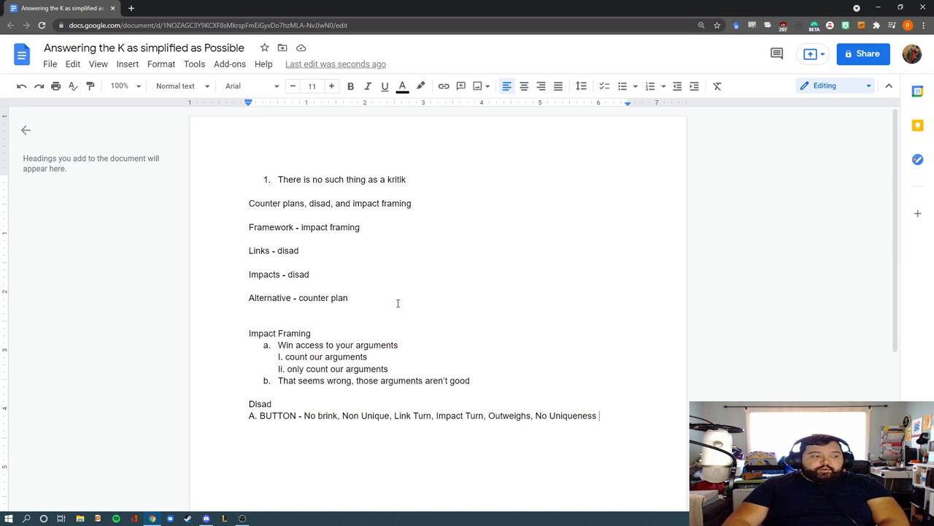
pyautogui.scroll(3)
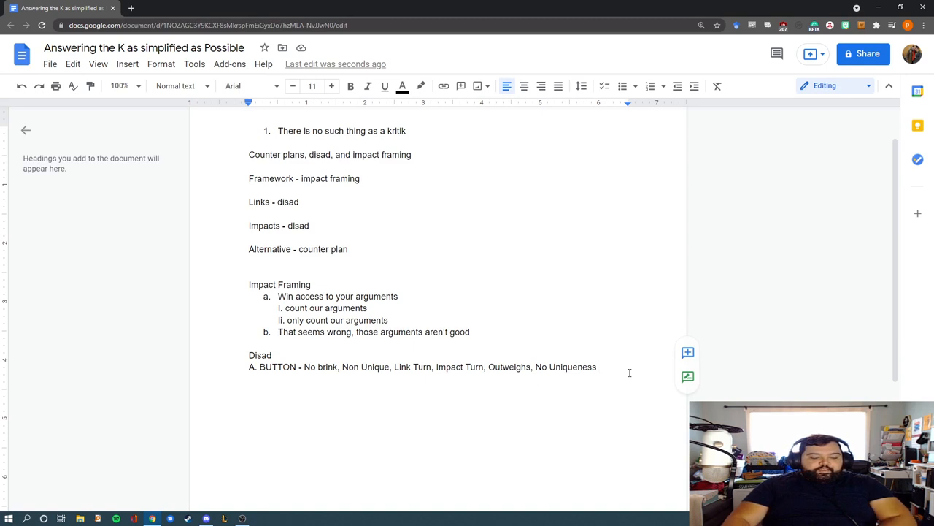
# Add a Counter Plan heading below the Disad section.
pyautogui.write('Co')
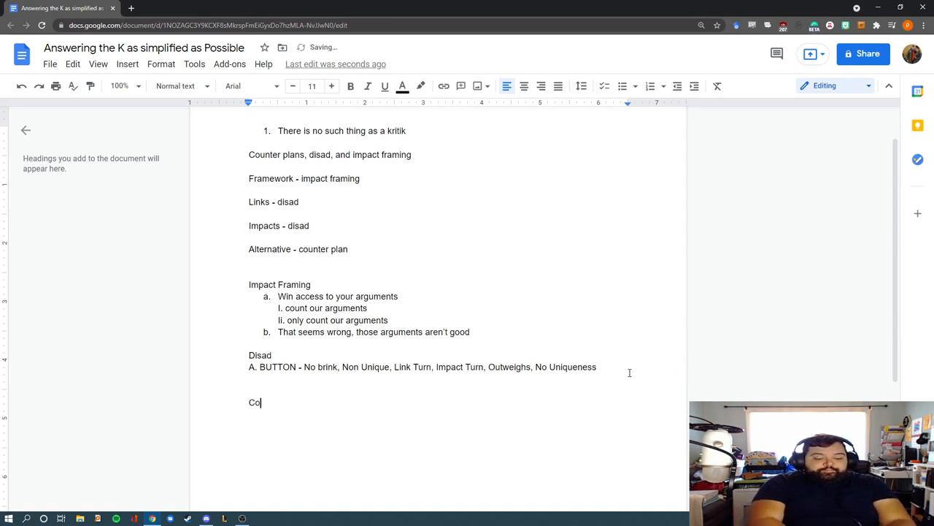
pyautogui.write('unter')
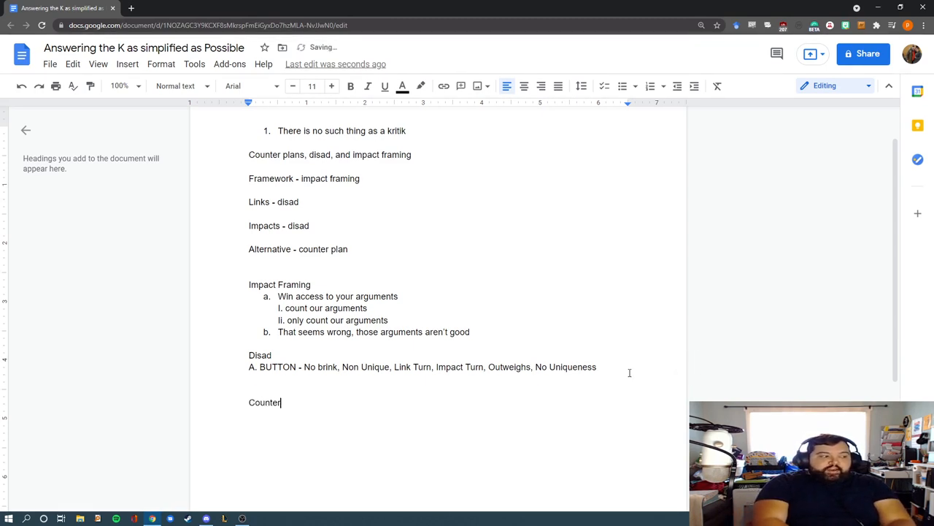
pyautogui.write('Plan')
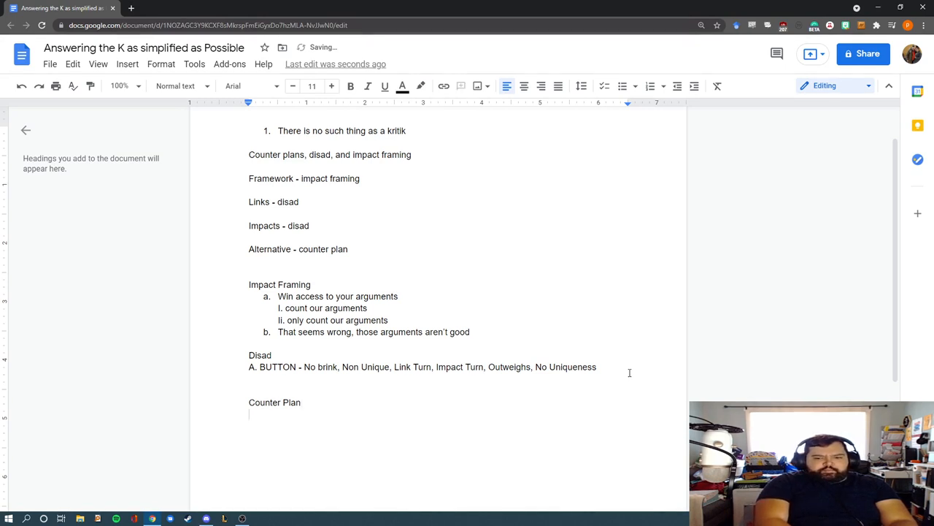
pyautogui.write('A.')
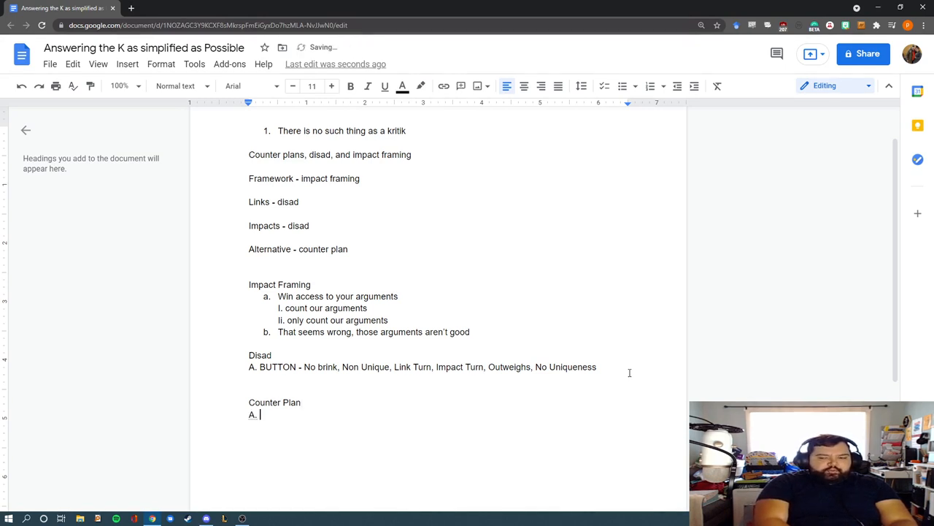
# Write point A as 'Permutation - perm text and justification'.
pyautogui.write('Permutation -')
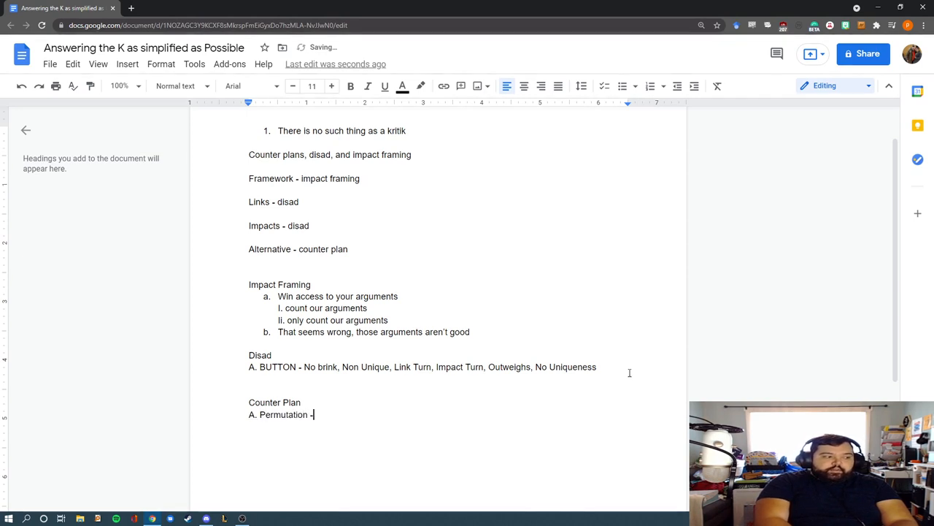
pyautogui.write('perm te')
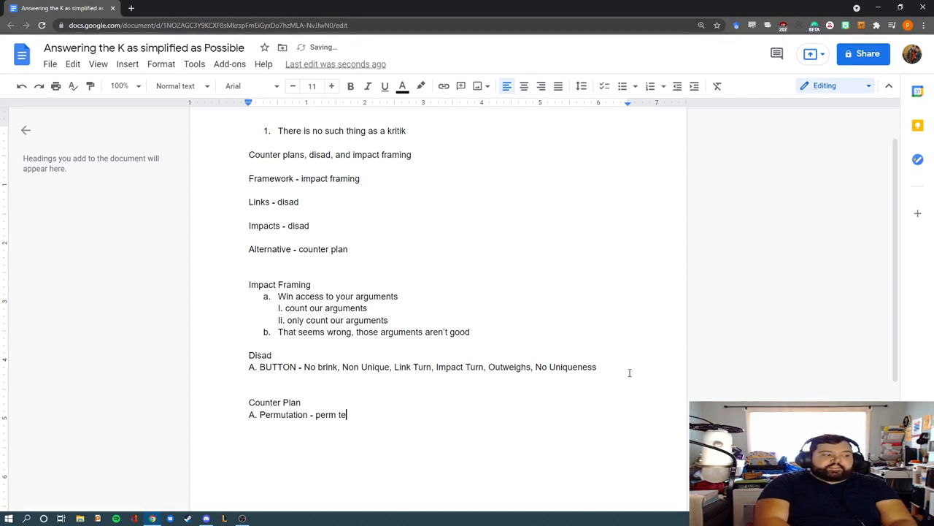
pyautogui.write('xt and justificatio')
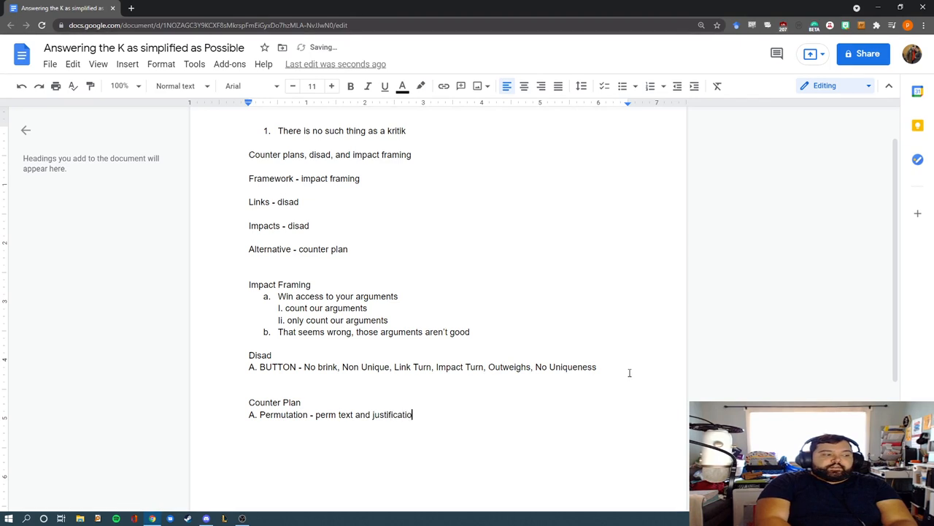
pyautogui.write('n')
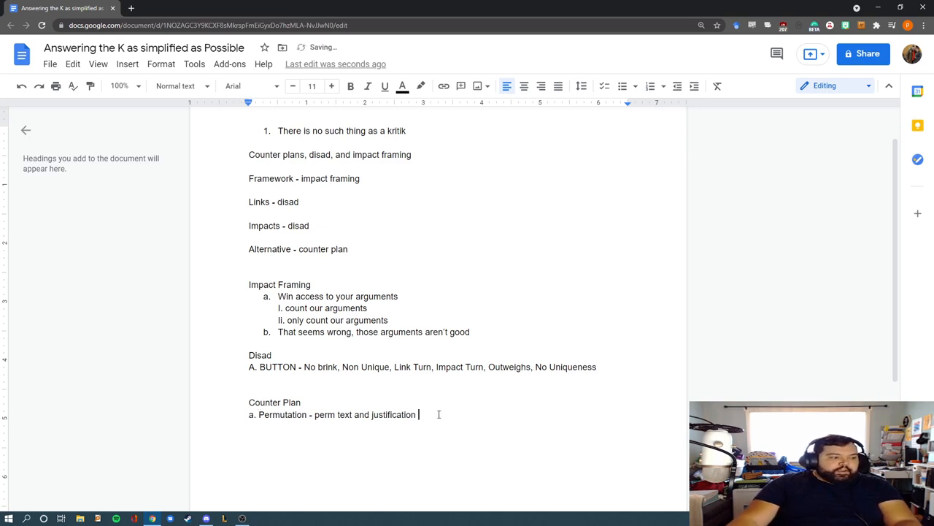
# Add point B 'net benefit permutation' and start an empty item c.
pyautogui.press('enter')
pyautogui.write('B.')
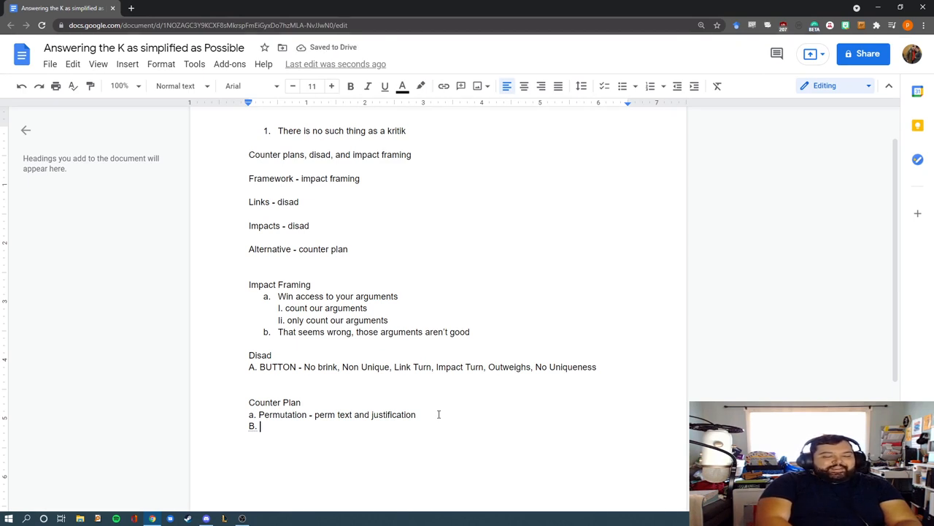
pyautogui.write('net benefit permutation')
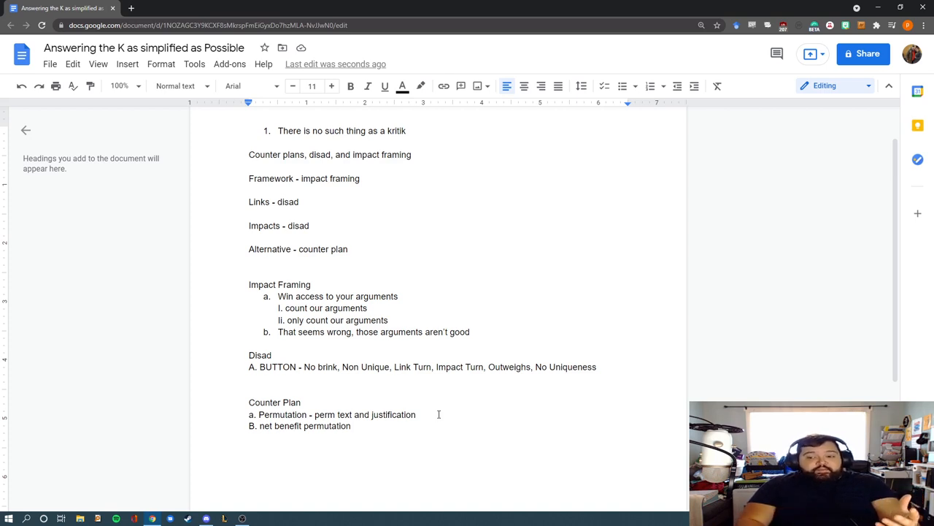
pyautogui.press('enter')
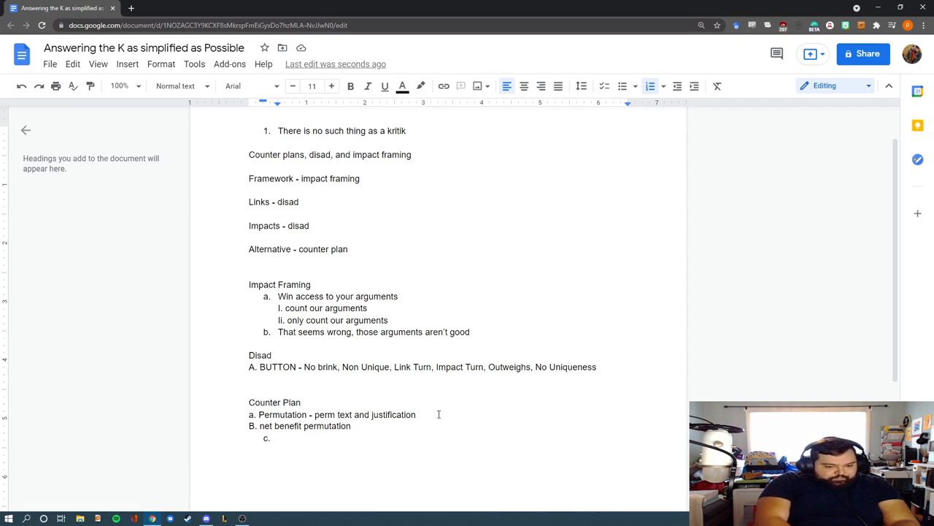
# Add items 'Aff is a disad' and 'K doesn't solve - aff or k impacts'.
pyautogui.write('Aff is a d')
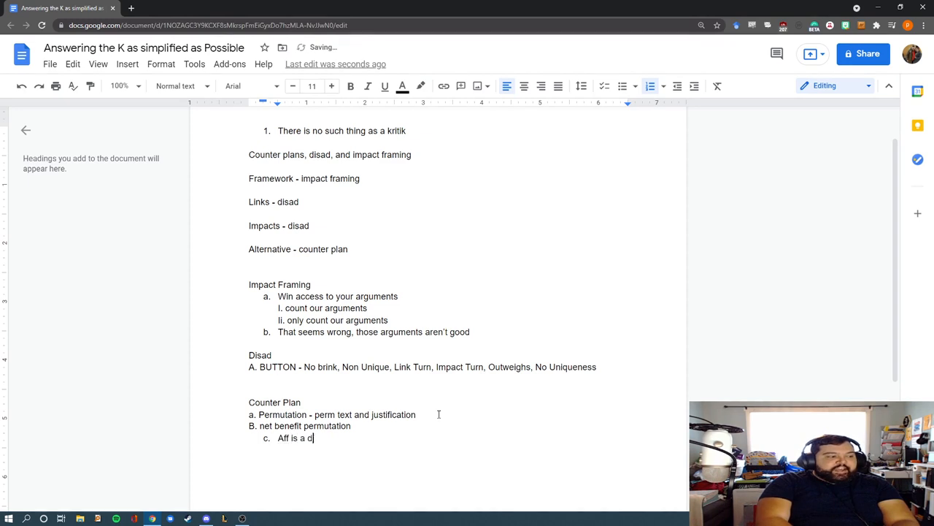
pyautogui.write('isad')
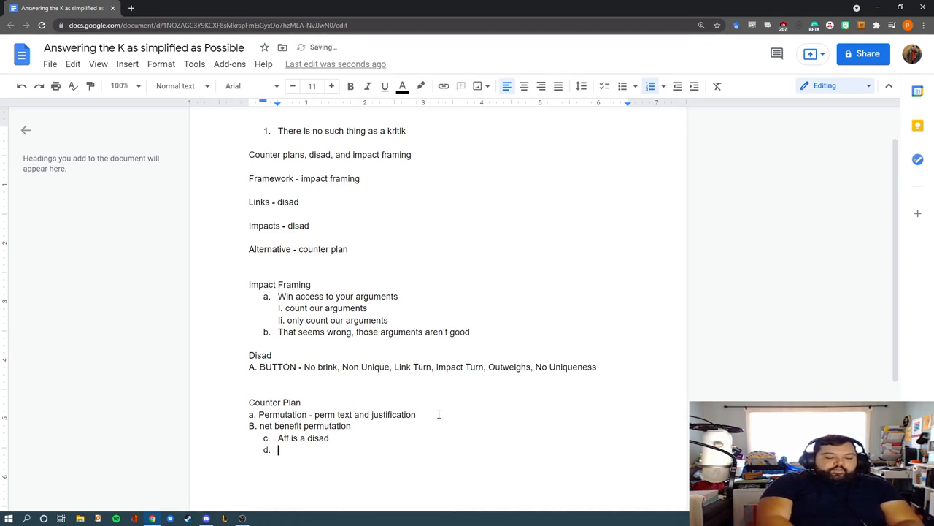
pyautogui.write('K doesn')
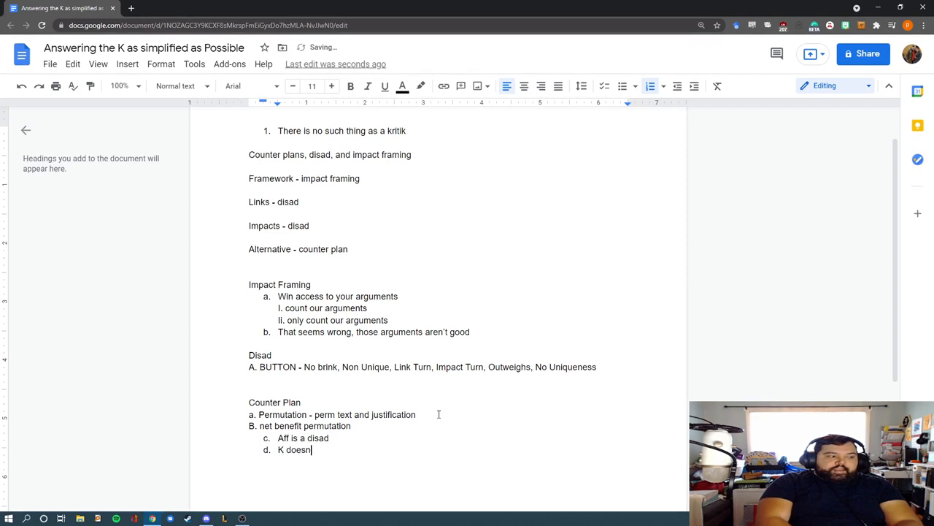
pyautogui.write("'t solve - aff or")
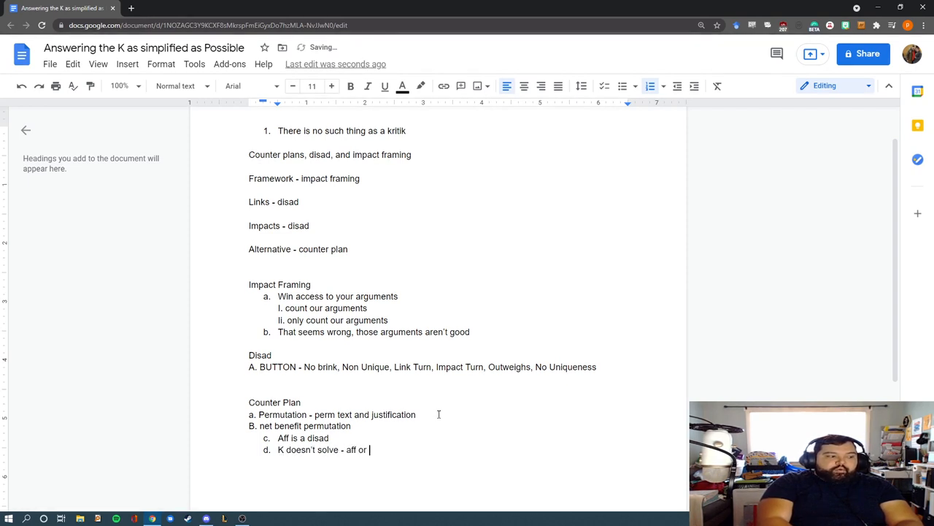
pyautogui.write('k impacts')
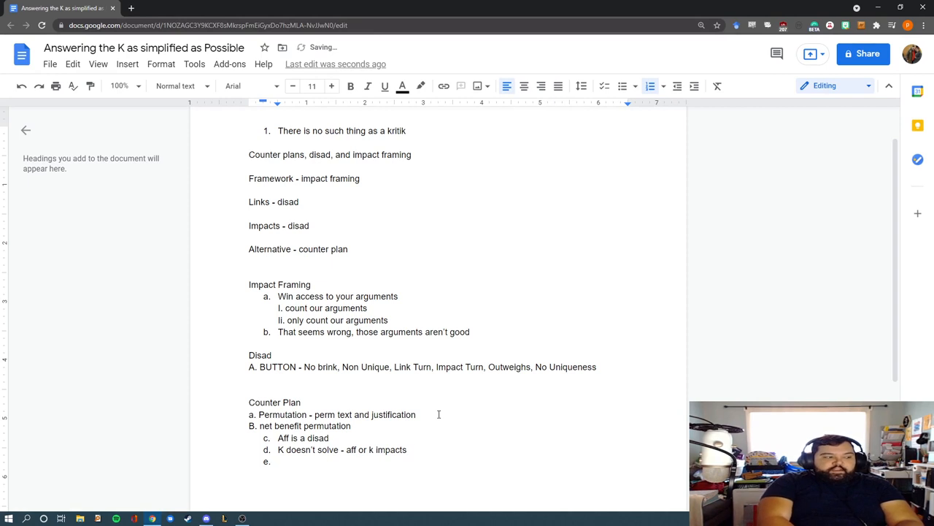
# Add the item 'Aff alone is preferable - advantage of the aff'.
pyautogui.write('Aff alo')
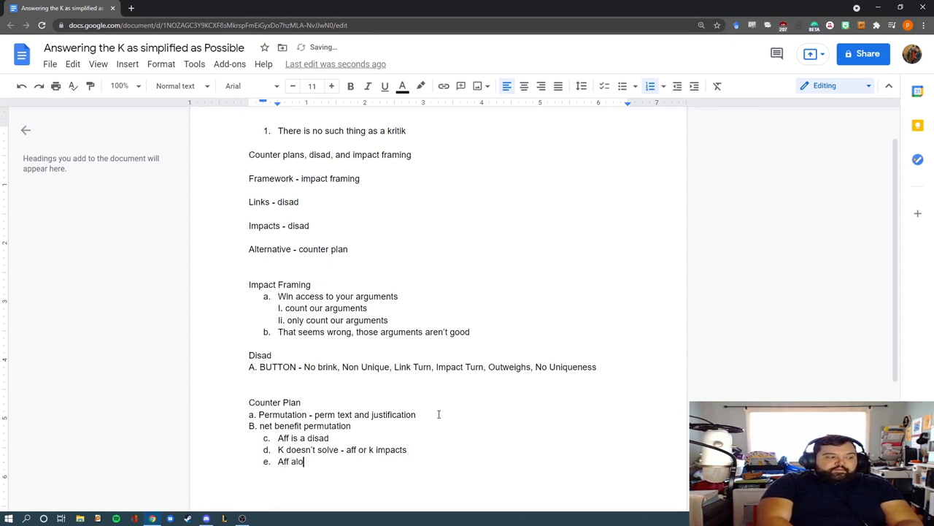
pyautogui.write('ne is preferable -')
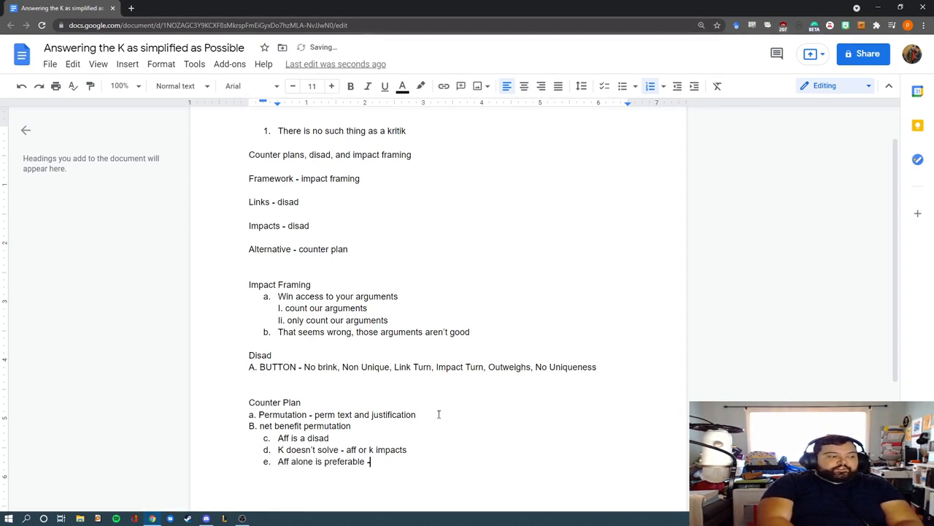
pyautogui.write('advantage of the')
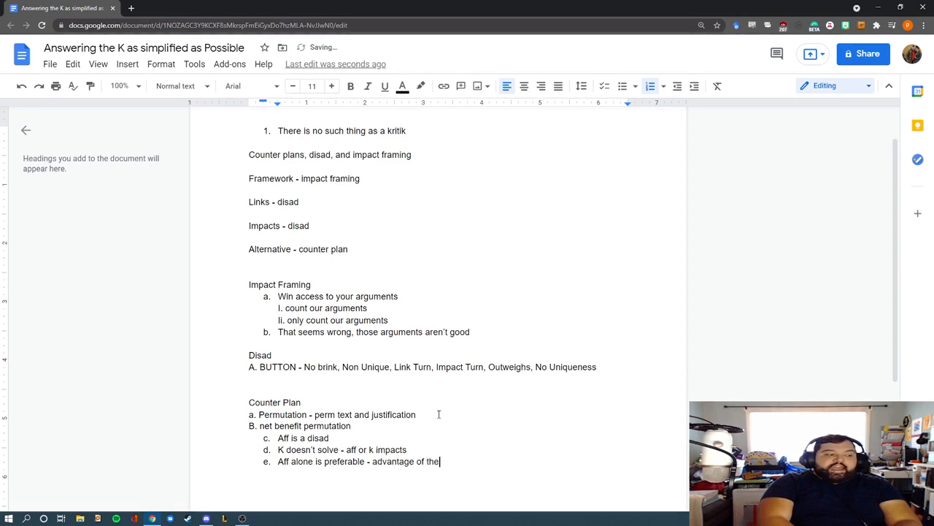
pyautogui.write('aff')
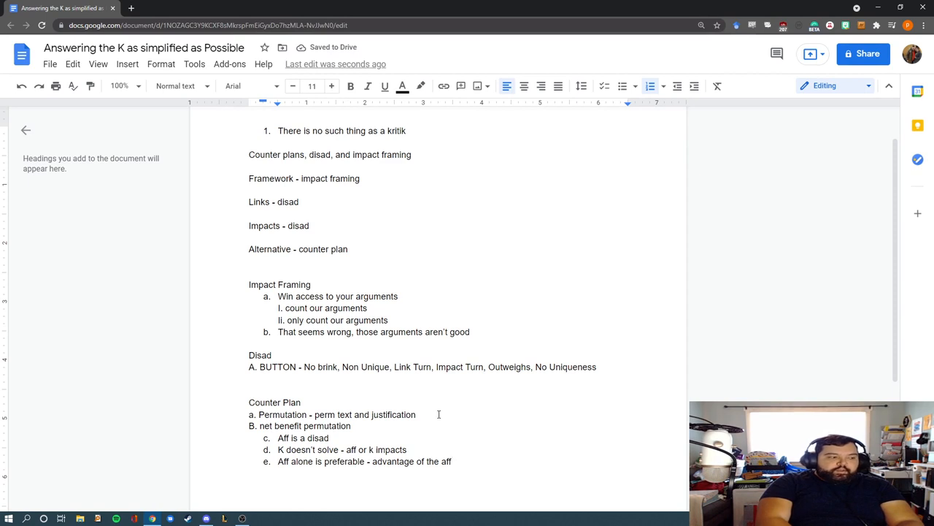
# Add item f 'Independent offense against the alt'.
pyautogui.press('enter')
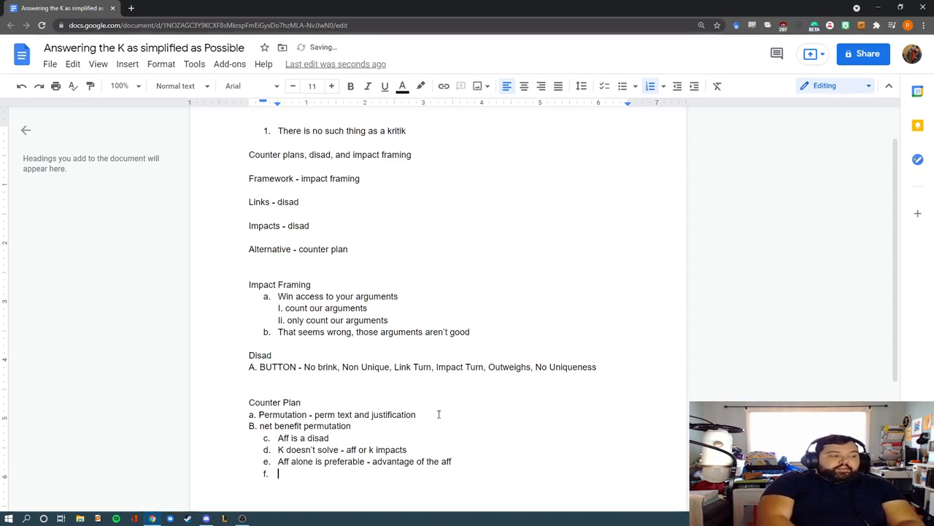
pyautogui.write('Indepdent')
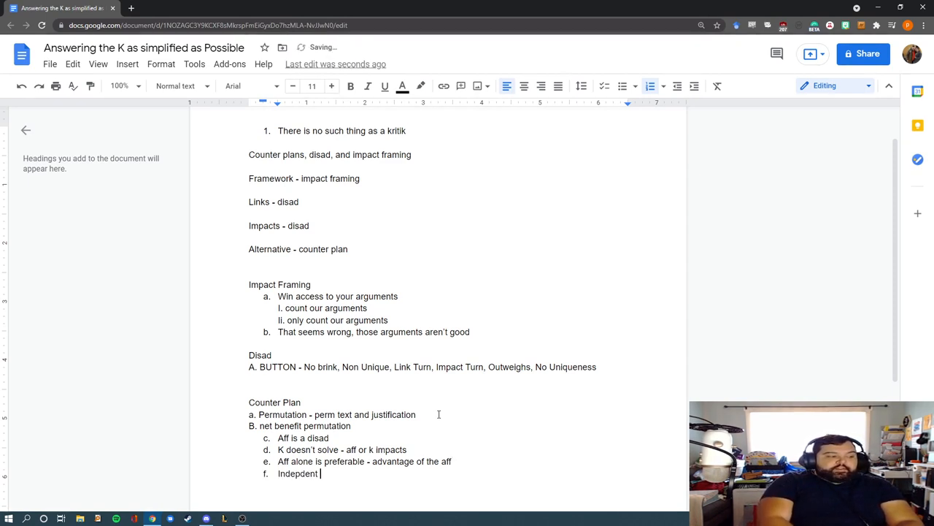
pyautogui.write('offense against')
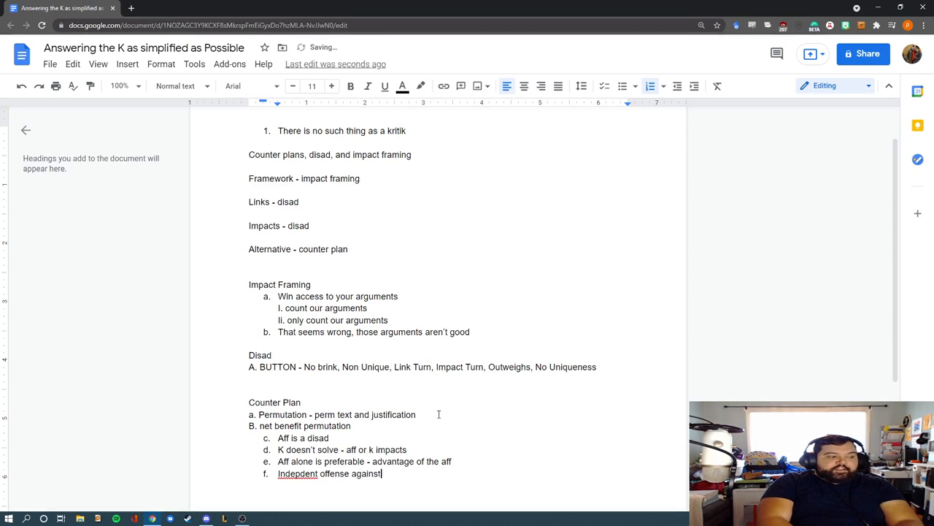
pyautogui.write('the alt')
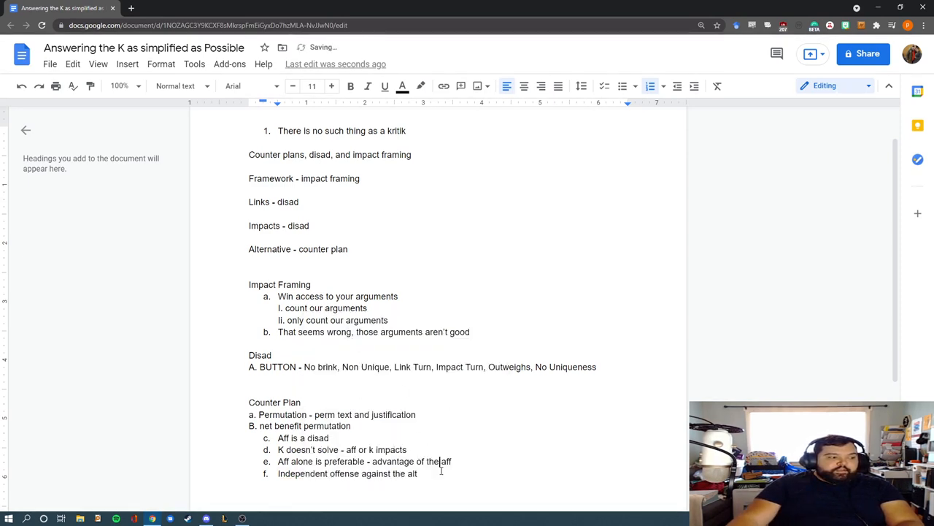
# Add item g 'Attempt to relink the disad to the counterplan', fixing the Attempt typo.
pyautogui.press('enter')
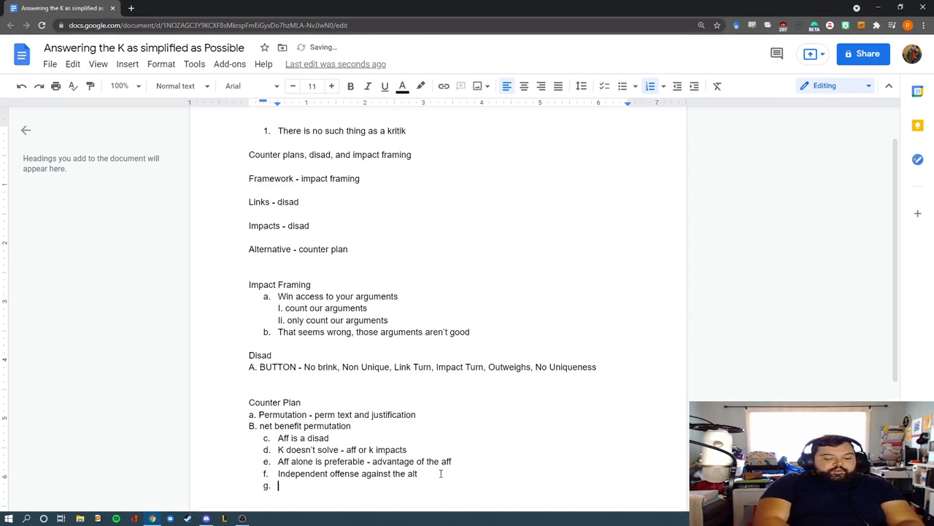
pyautogui.write('atte,pt')
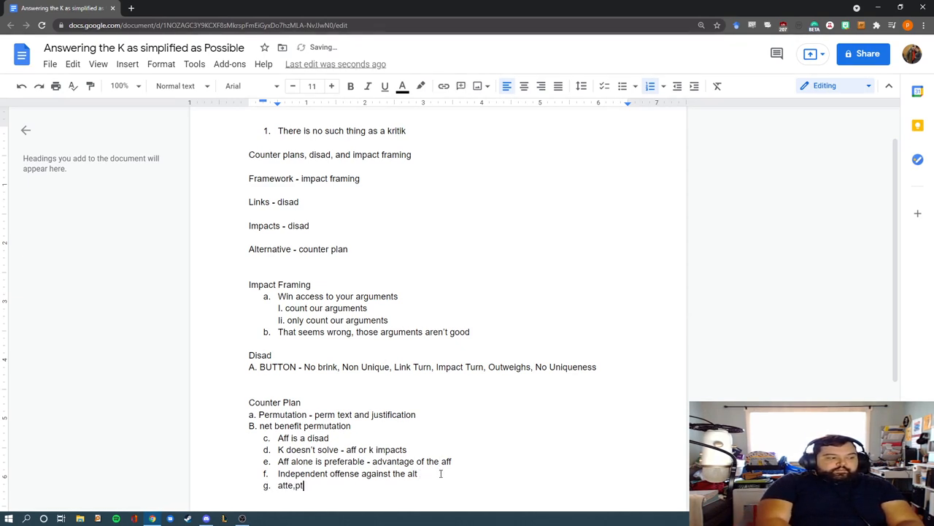
pyautogui.press('Backspace')
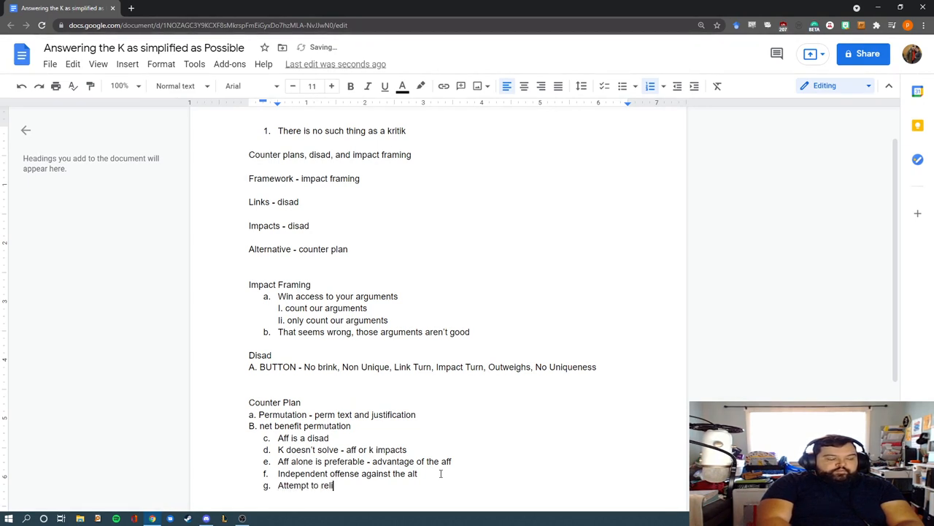
pyautogui.write('nk the disad to the coutnerplan')
pyautogui.click(341, 449)
pyautogui.write('Cp')
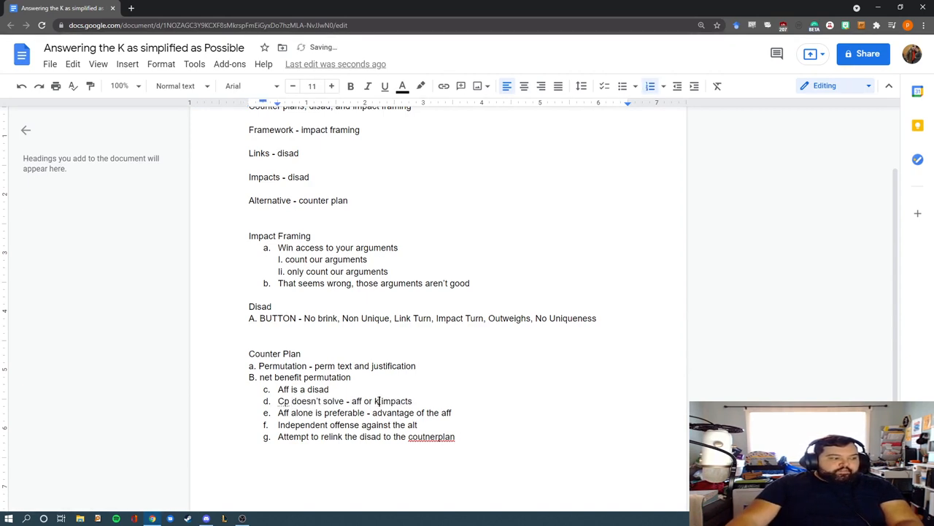
# Change the items to refer to the cp and accept the spelling fix for 'counterplan'.
pyautogui.write('cp')
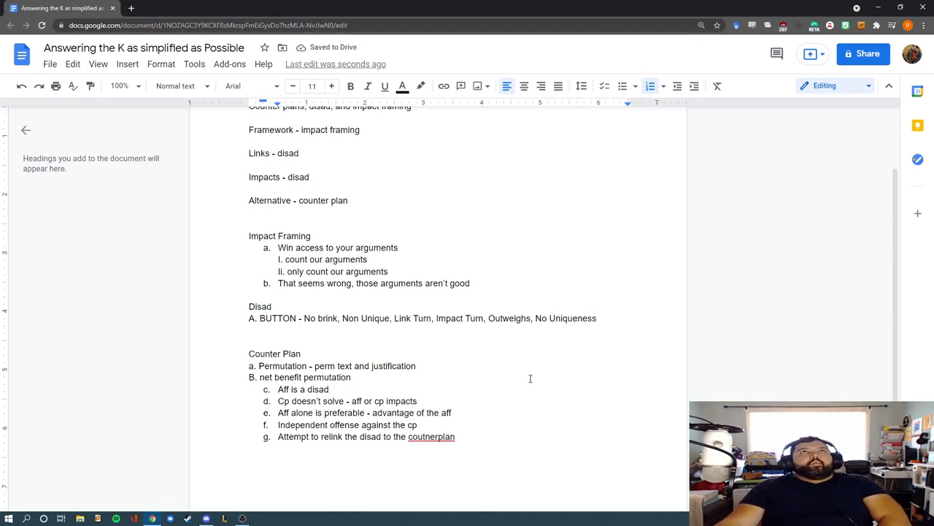
pyautogui.rightClick(431, 437)
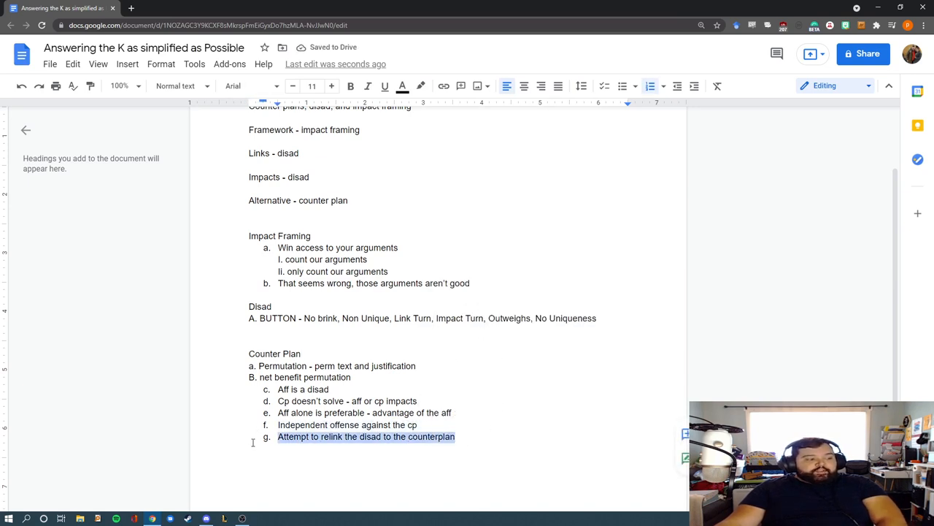
pyautogui.click(520, 393)
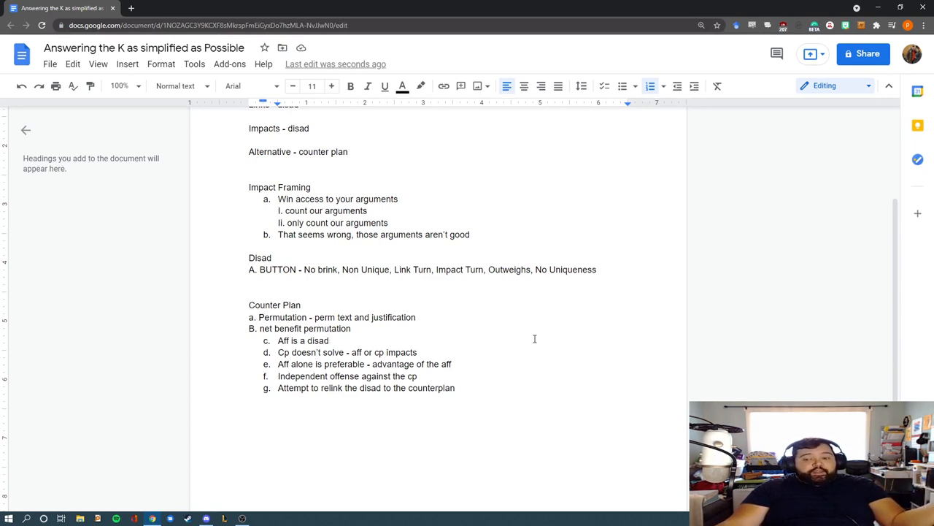
pyautogui.scroll(3)
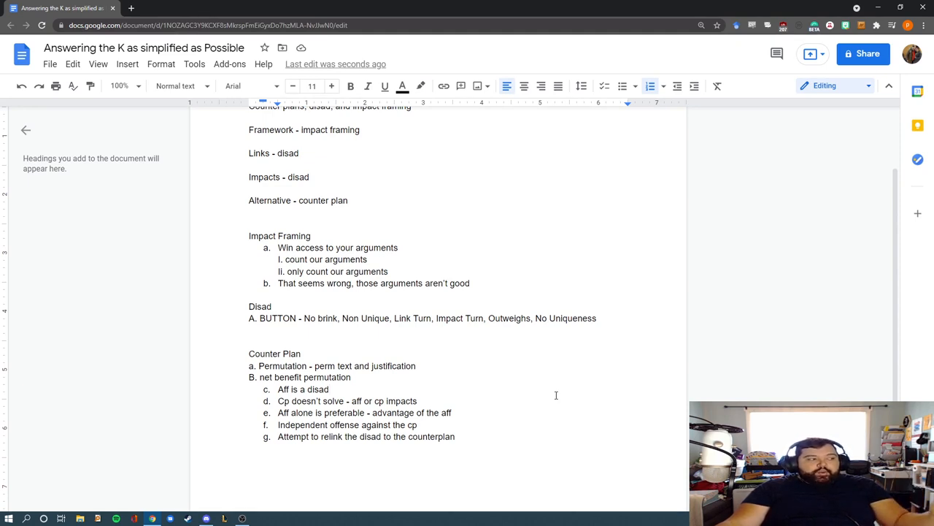
pyautogui.scroll(3)
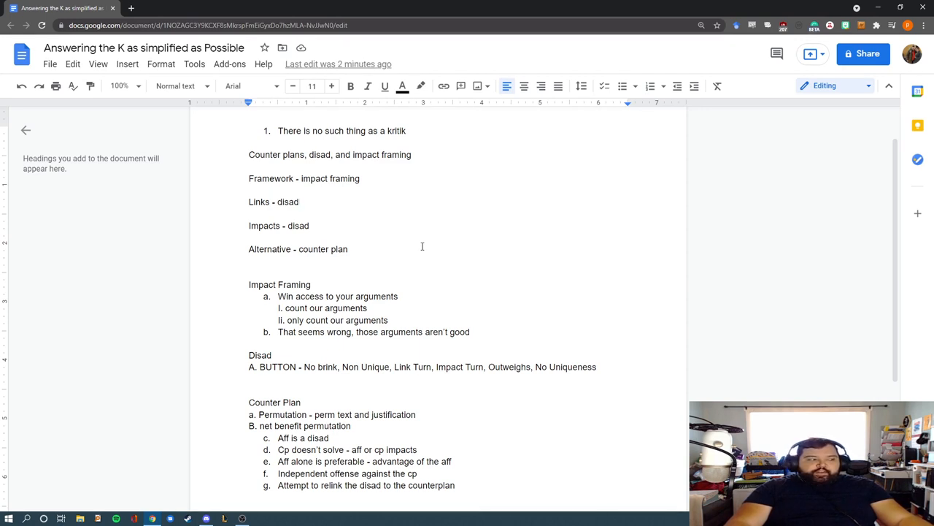
pyautogui.moveTo(486, 245)
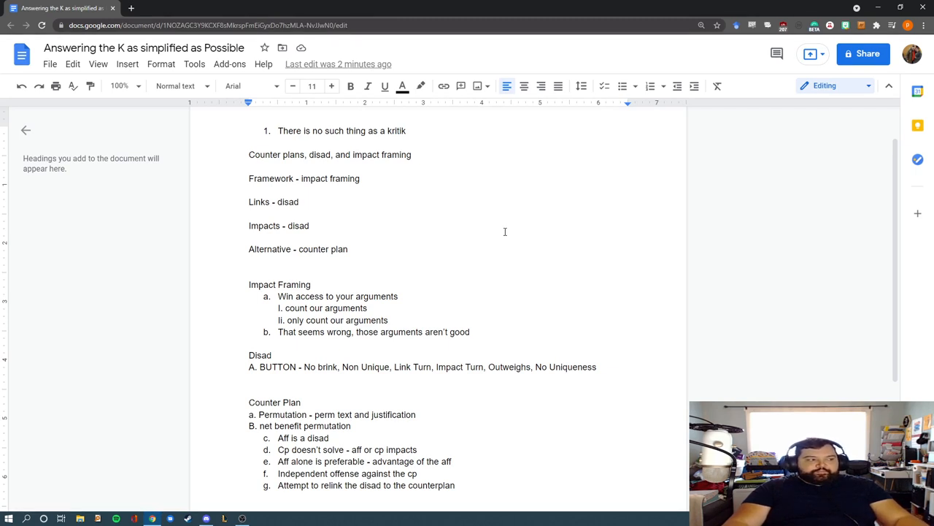
pyautogui.scroll(-3)
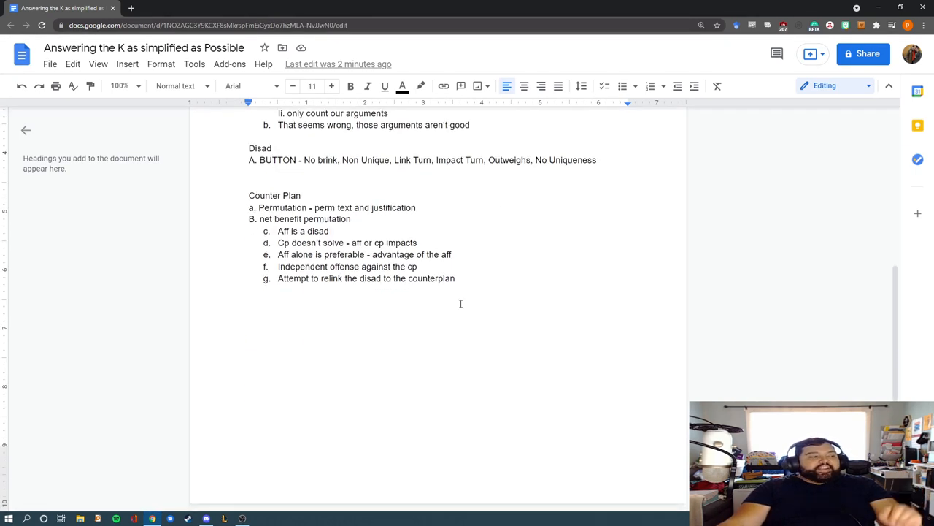
# Add point 2 'Nuh uh, its the opposite, actually...'.
pyautogui.write('2')
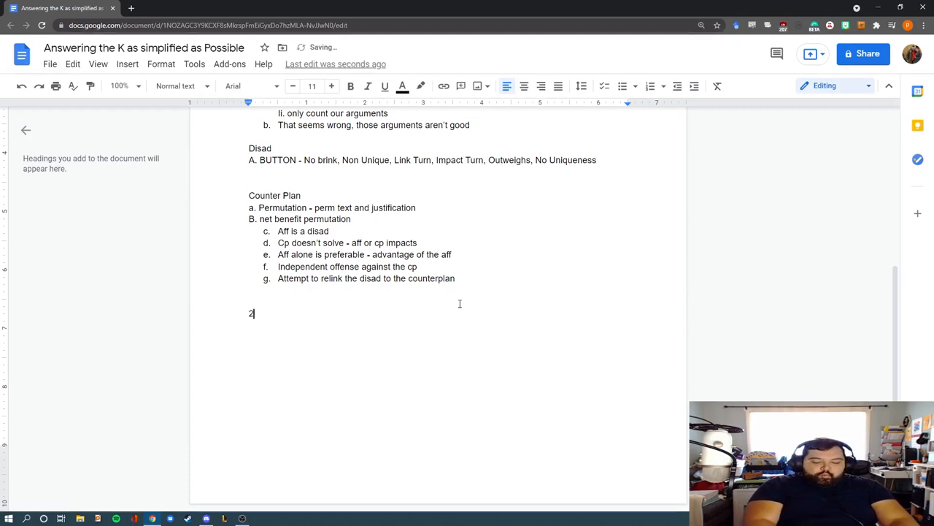
pyautogui.write('.')
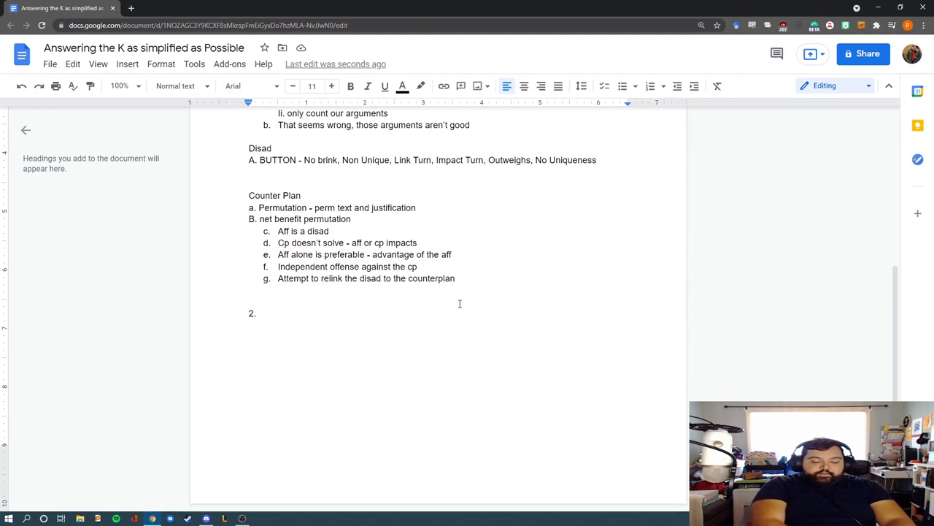
pyautogui.write('Nuh uh,')
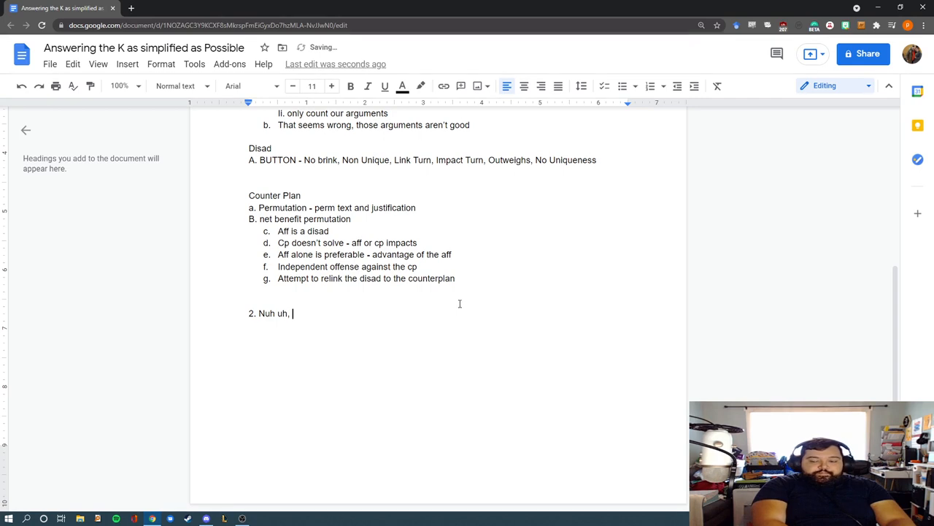
pyautogui.write('its the opposite')
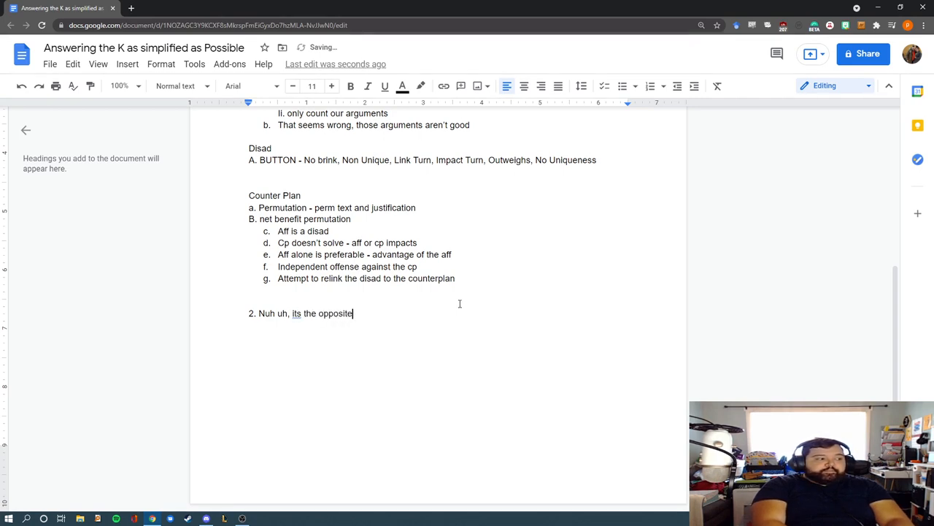
pyautogui.write(',')
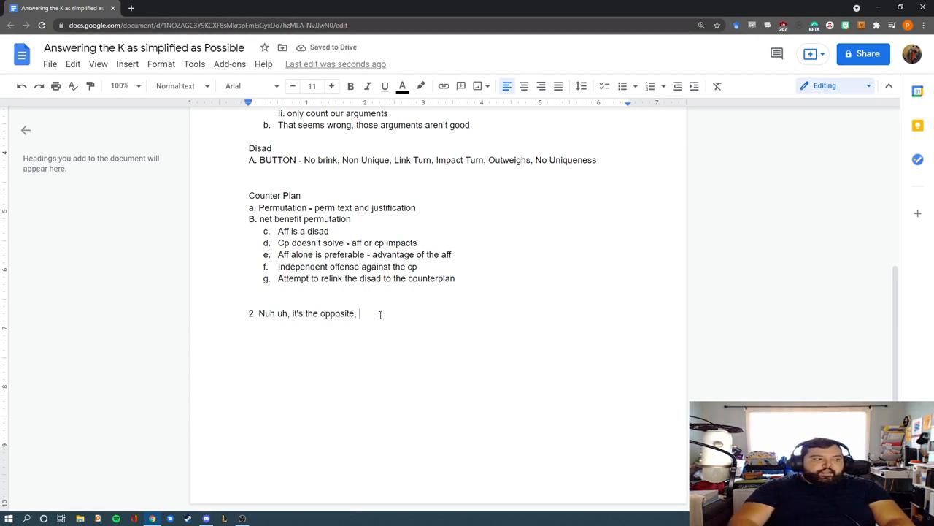
pyautogui.write('actual')
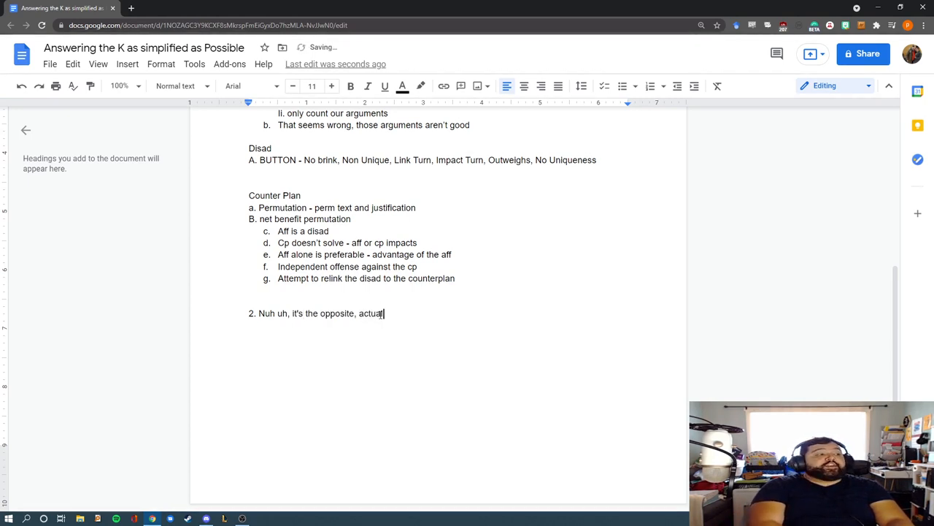
pyautogui.write('ly...')
pyautogui.write('N')
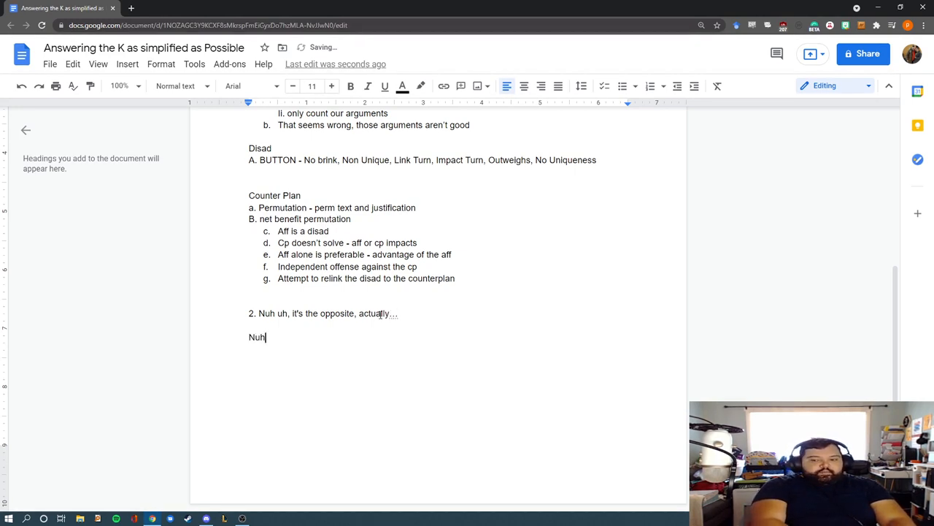
# Add the lines 'Nuh uh - no, you're wrong' and 'It's the opposite - the aff is in the other direction'.
pyautogui.write('uh -')
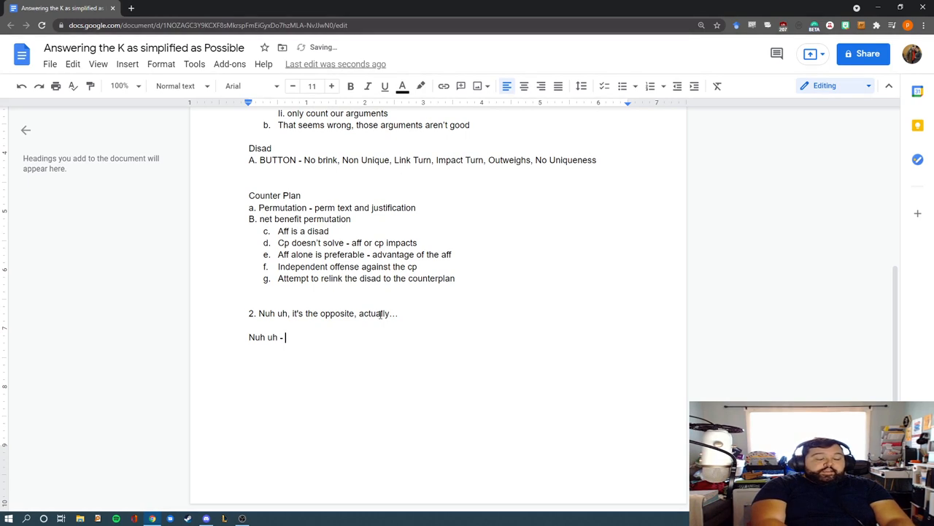
pyautogui.write('no, you')
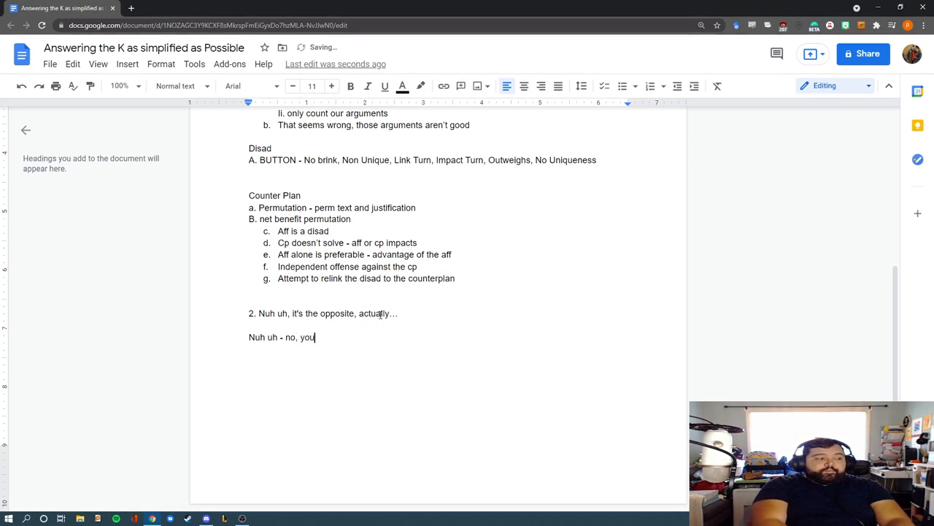
pyautogui.write("'re wrong")
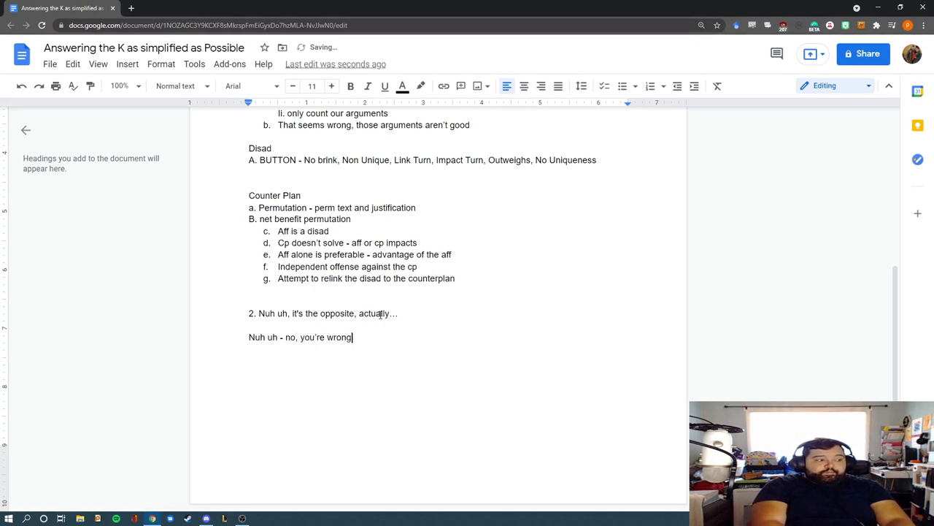
pyautogui.write('it')
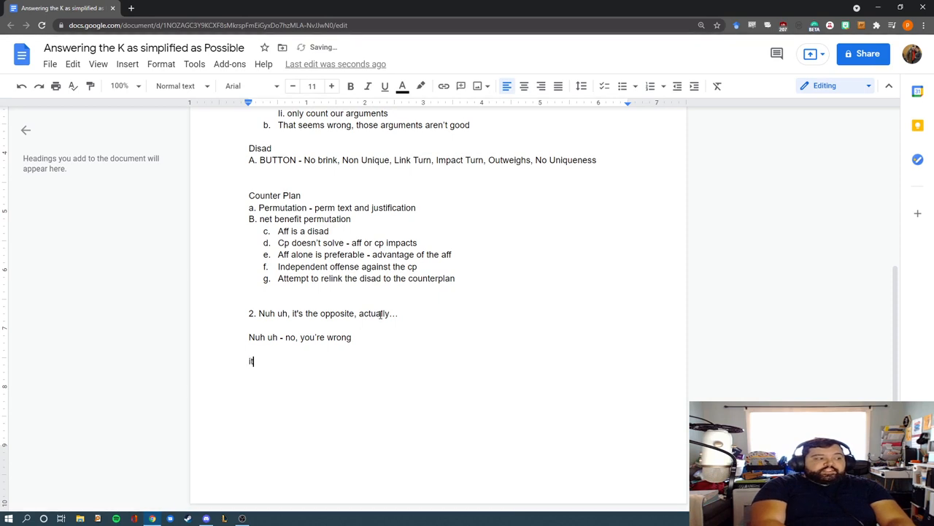
pyautogui.write("It's the opposite")
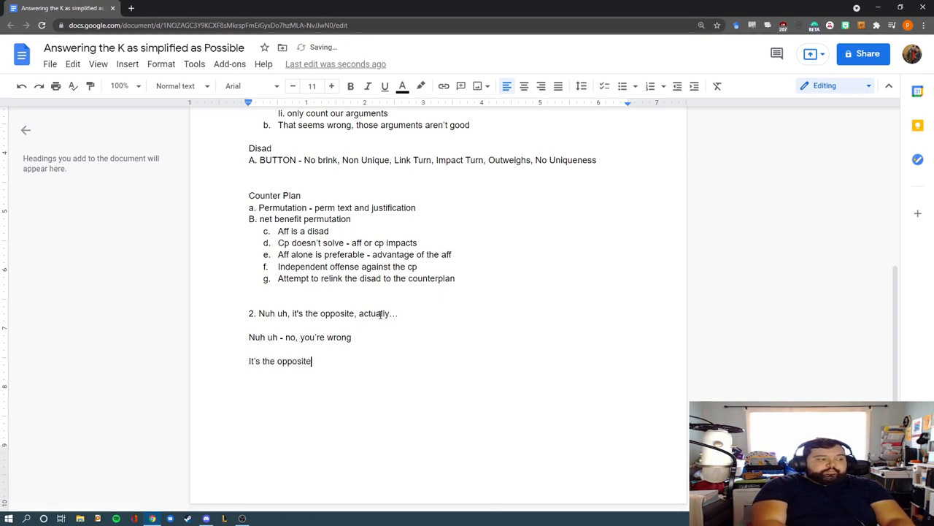
pyautogui.write('- t')
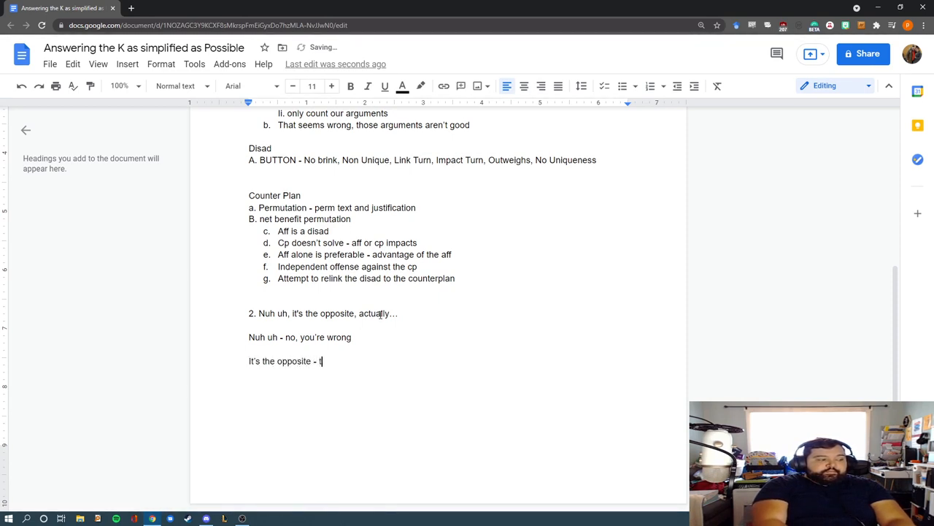
pyautogui.write('he aff')
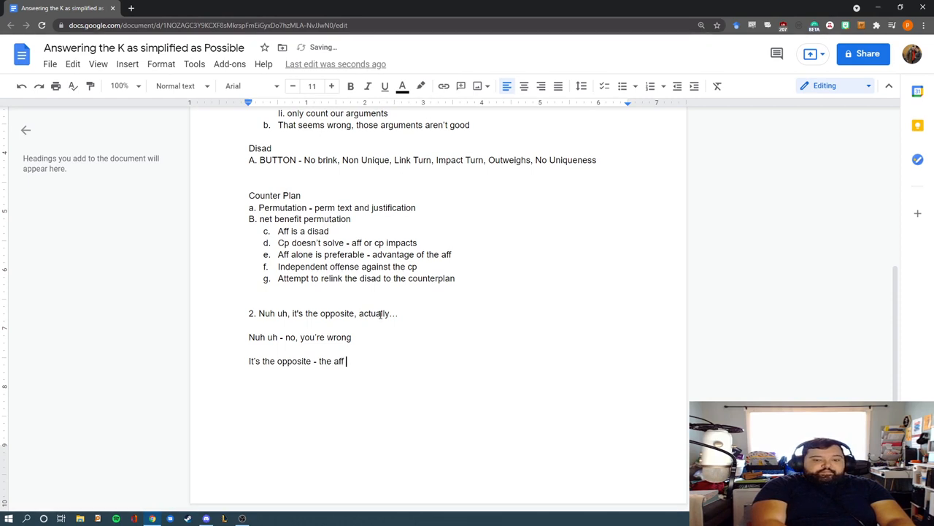
pyautogui.write('is in the other')
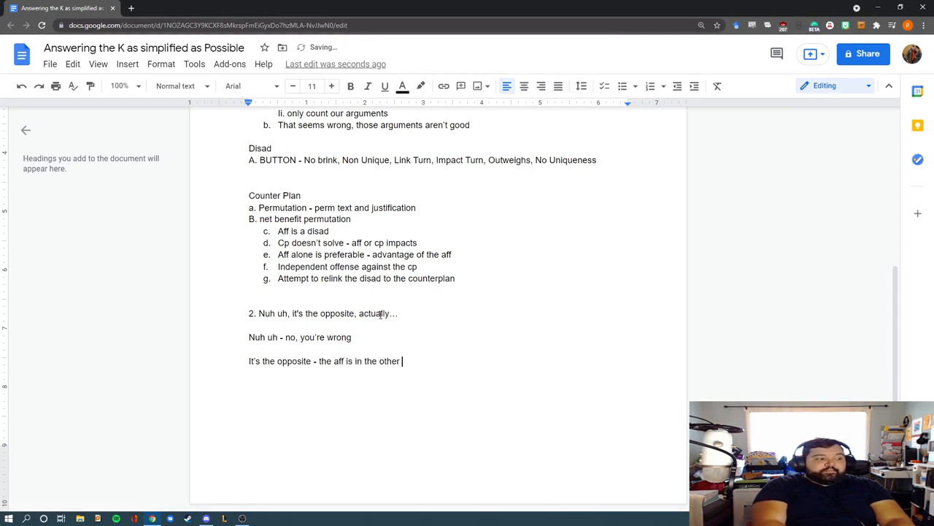
pyautogui.write('direction')
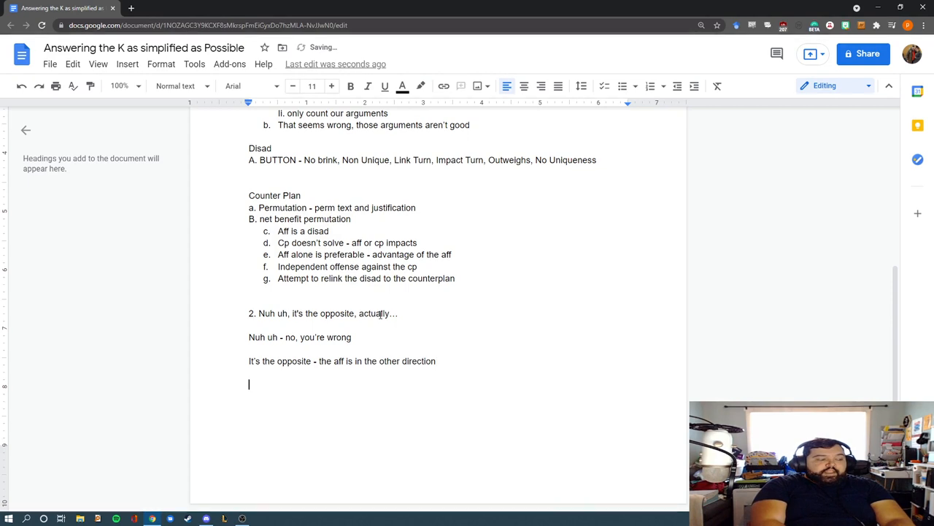
# Add the line 'Actually - actually, that is a good/bad thing'.
pyautogui.write('Actually -')
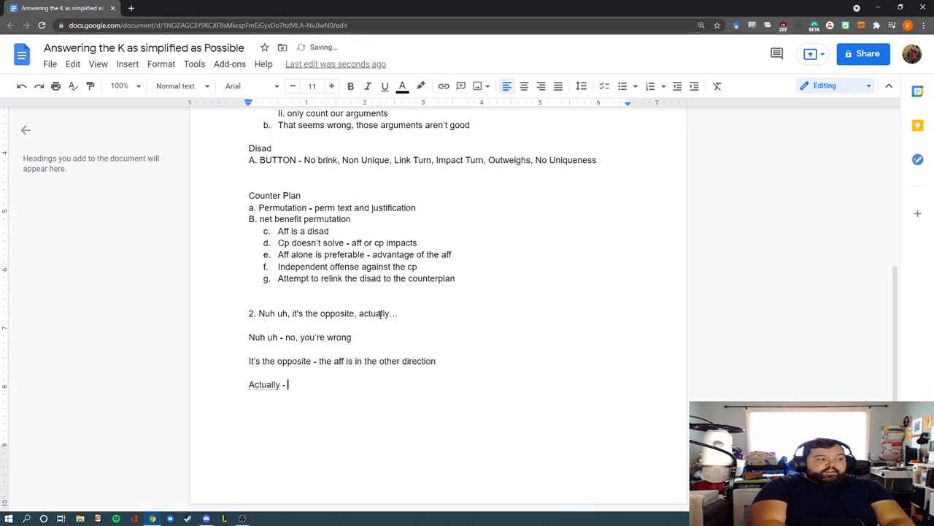
pyautogui.write('a')
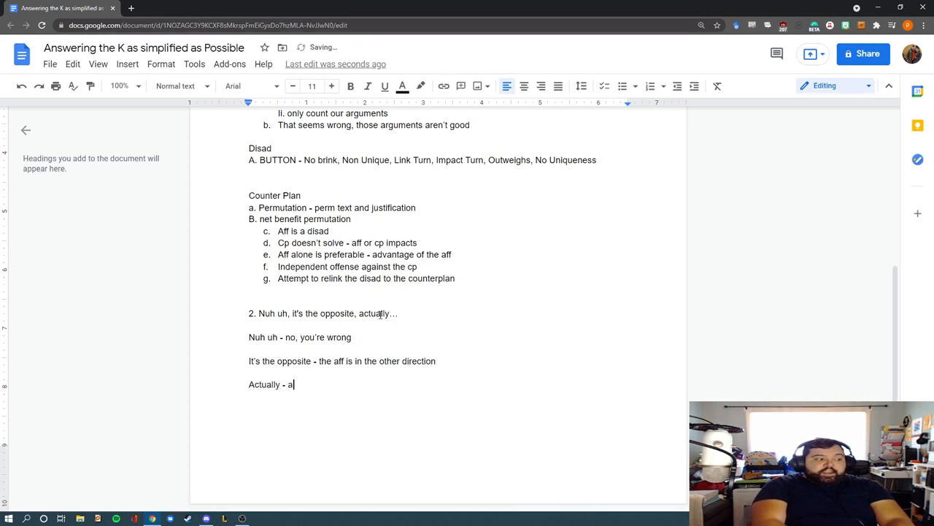
pyautogui.write('ctually, that is a good')
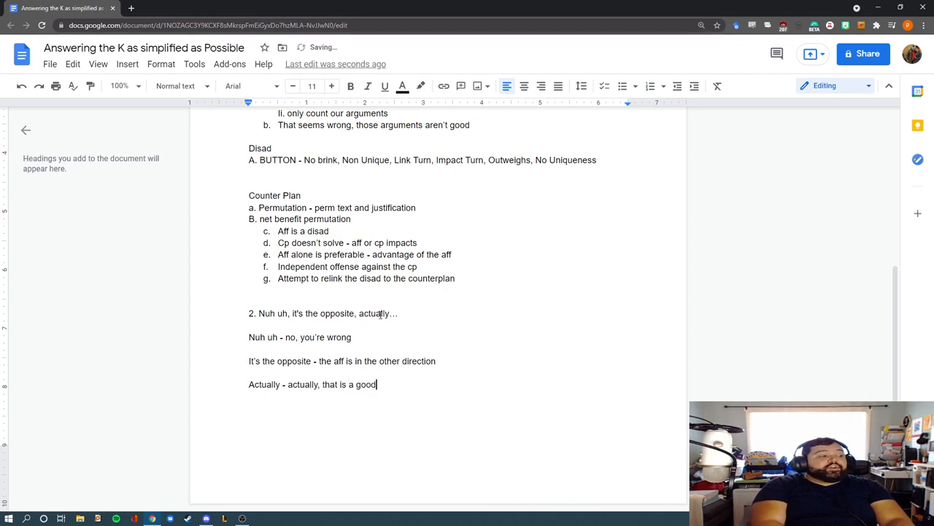
pyautogui.write('/bad thing')
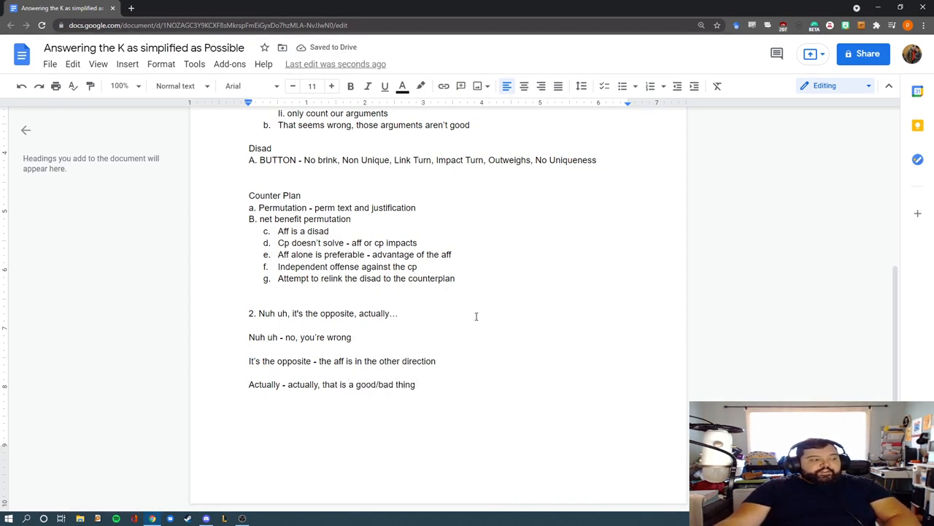
pyautogui.click(400, 313)
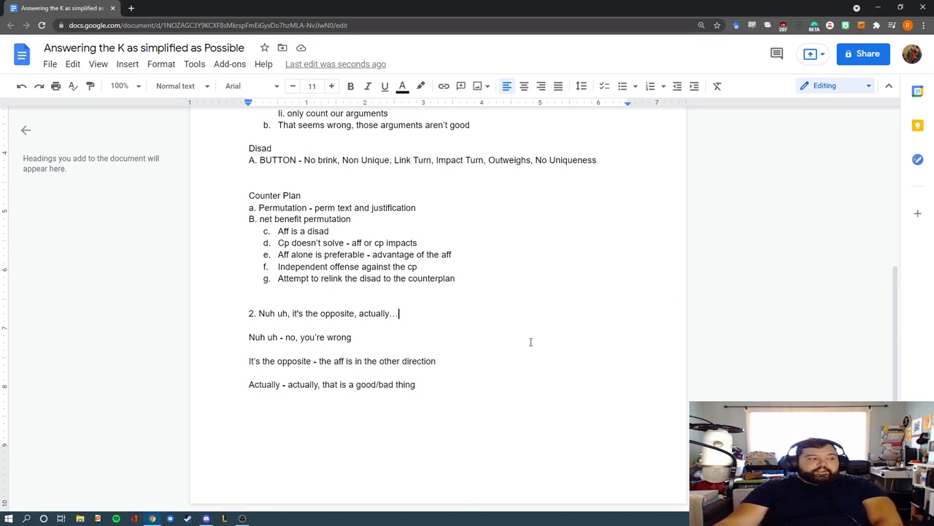
pyautogui.moveTo(570, 259)
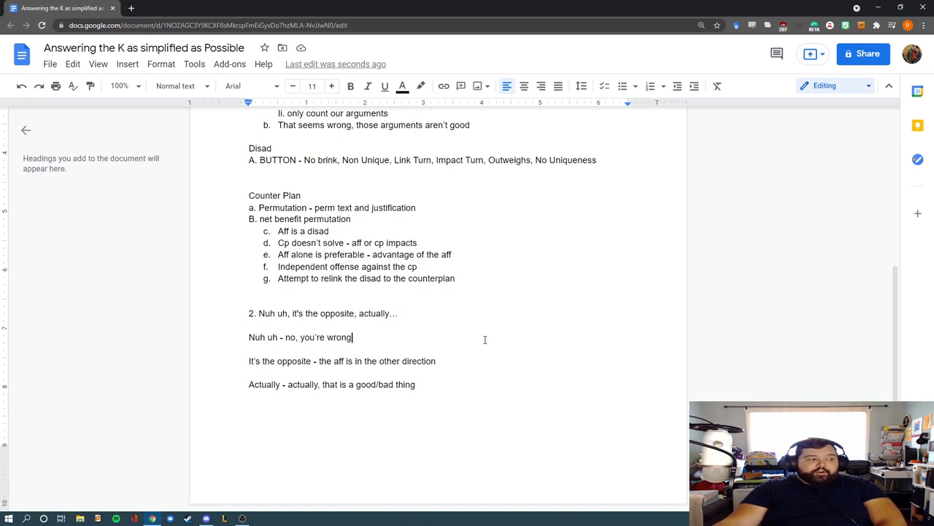
pyautogui.click(400, 312)
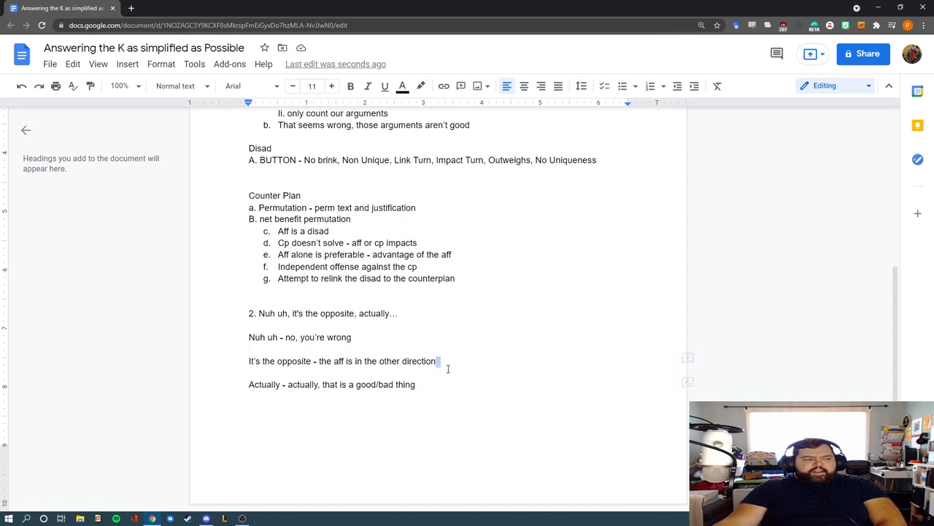
pyautogui.click(400, 312)
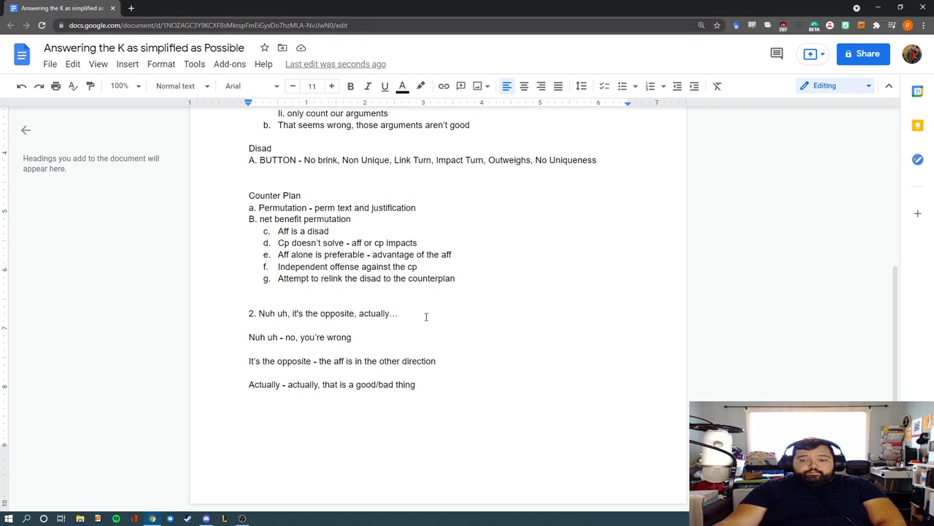
pyautogui.click(438, 361)
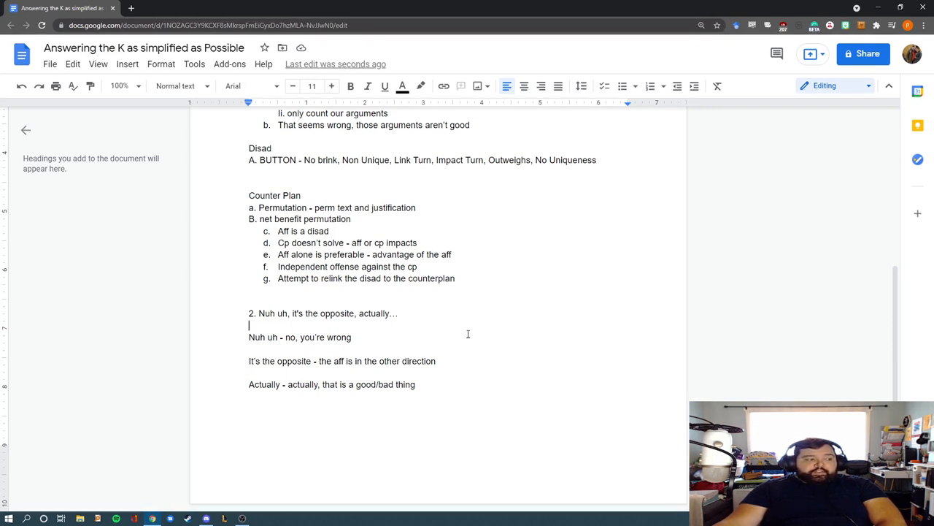
pyautogui.click(353, 336)
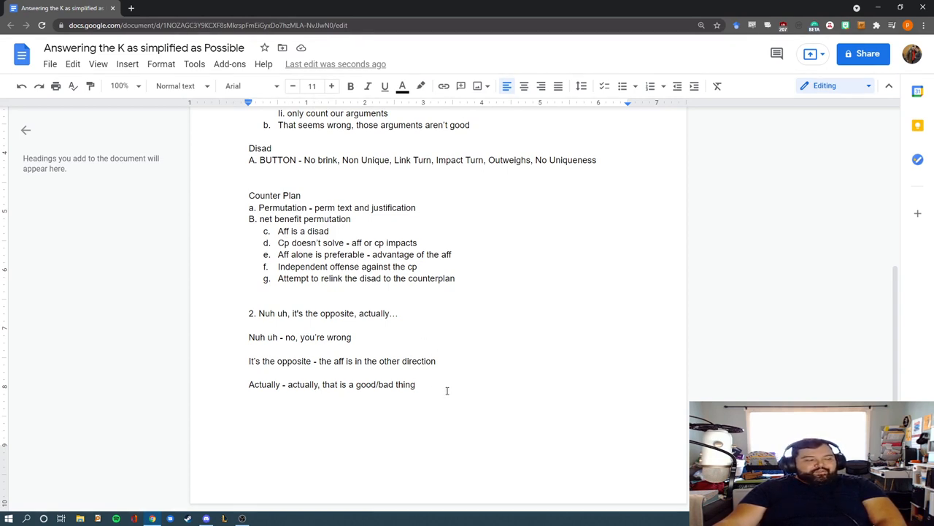
pyautogui.moveTo(248, 336); pyautogui.dragTo(415, 384)
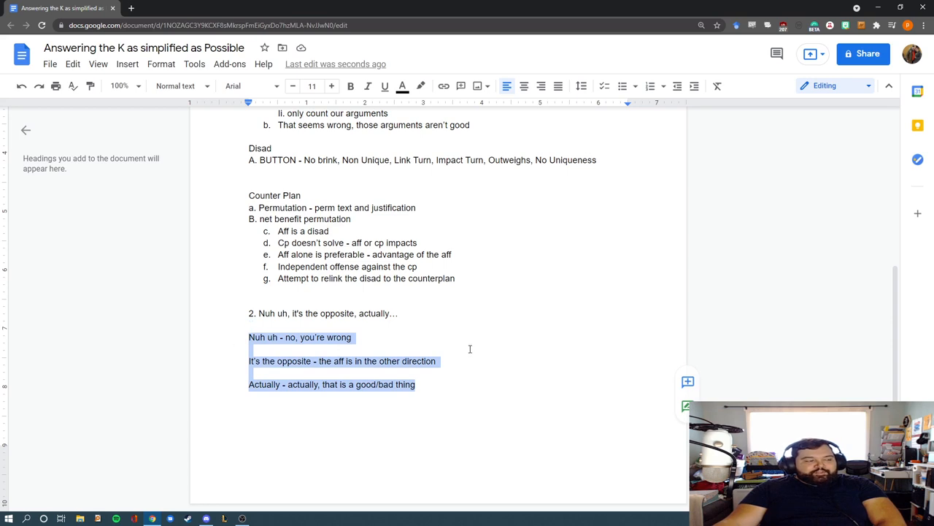
pyautogui.click(467, 345)
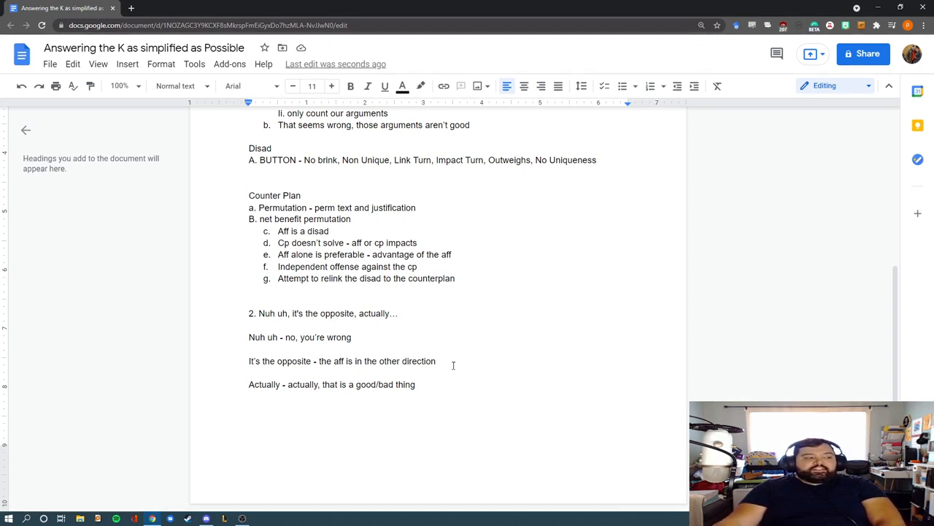
pyautogui.tripleClick(331, 384)
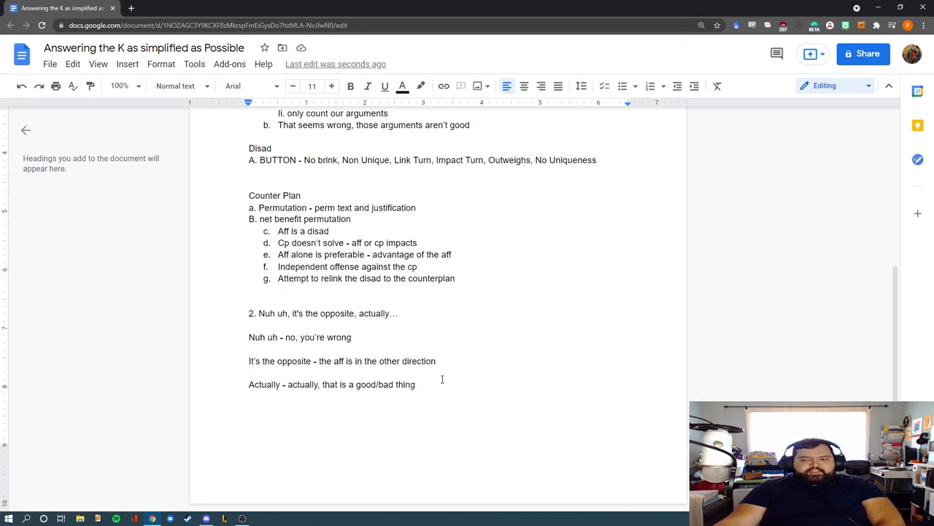
pyautogui.moveTo(184, 362)
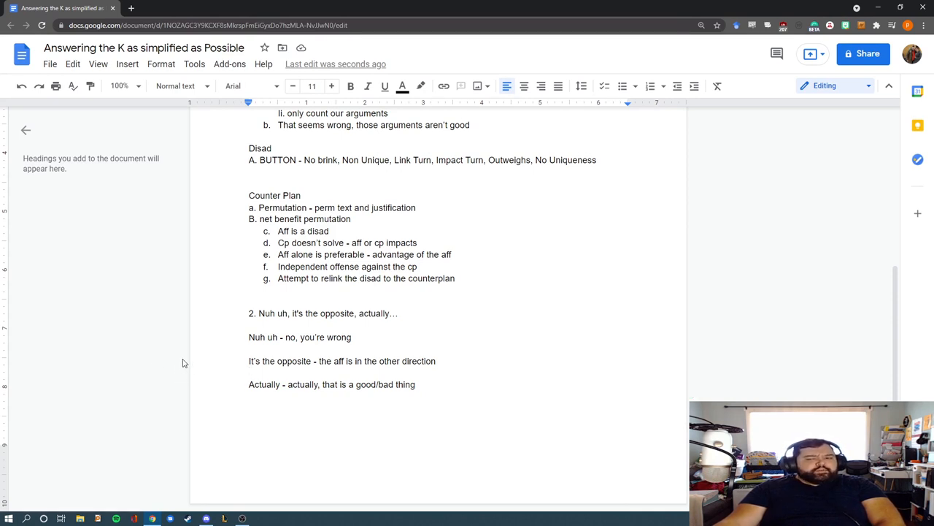
pyautogui.moveTo(94, 352)
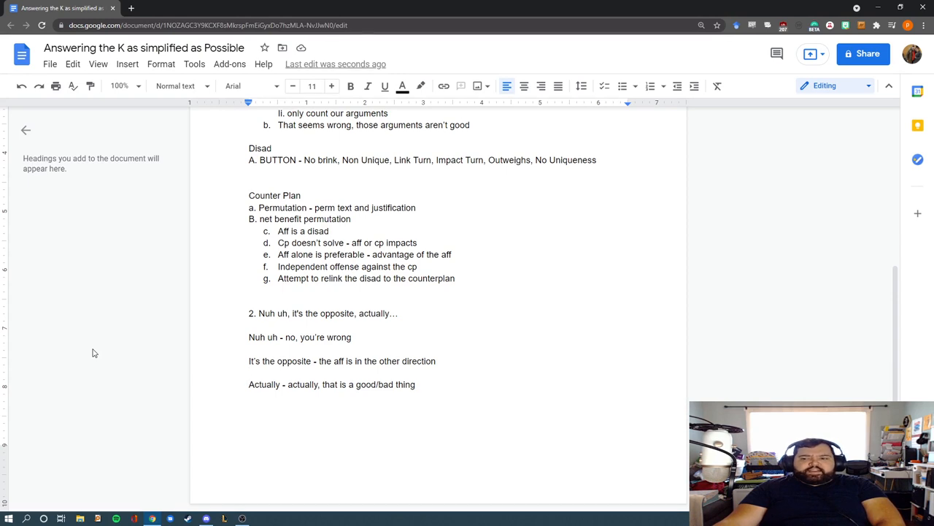
pyautogui.moveTo(109, 343)
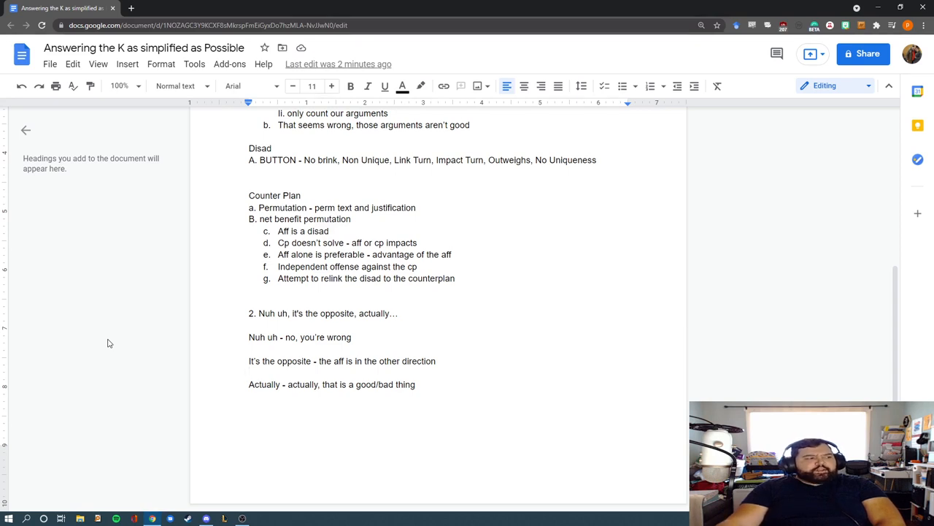
pyautogui.scroll(3)
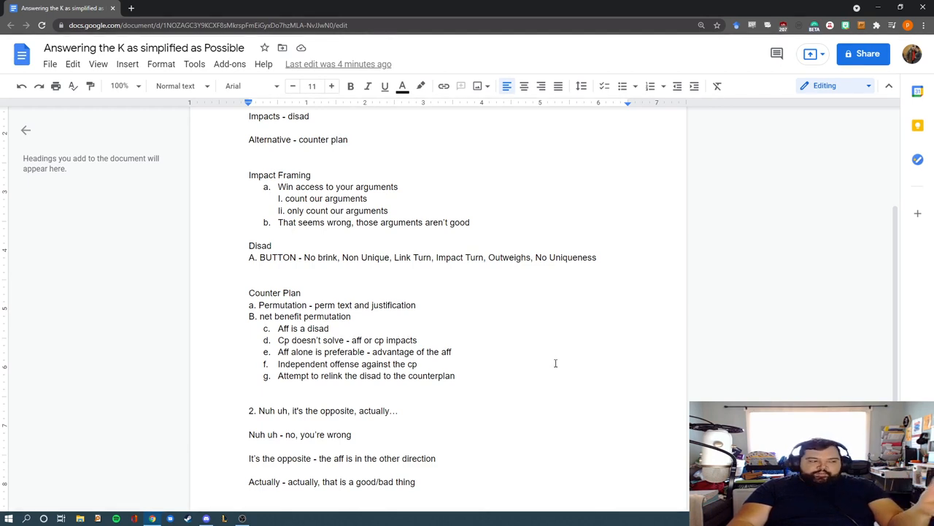
pyautogui.scroll(3)
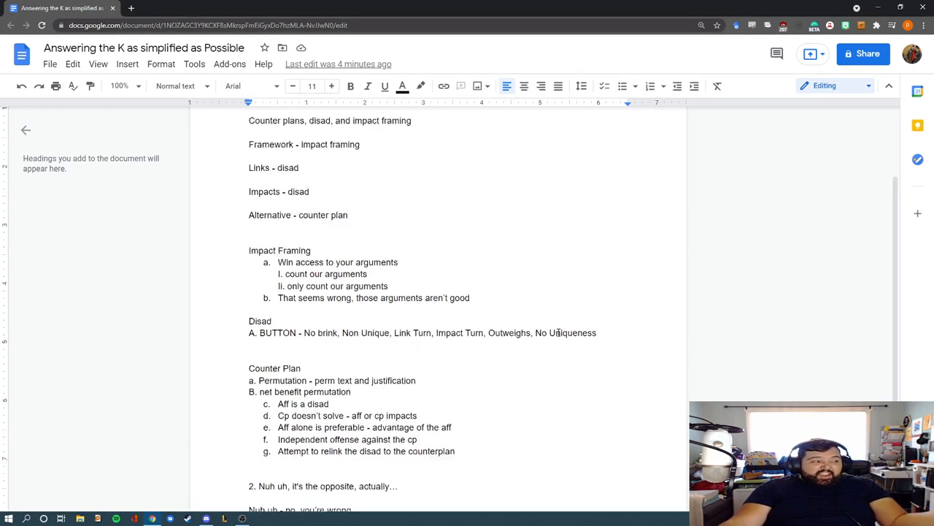
pyautogui.scroll(3)
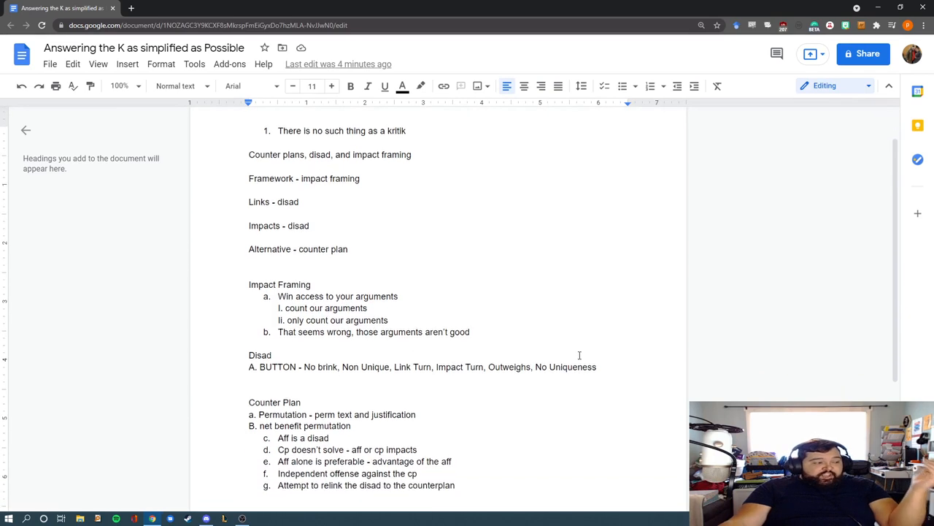
pyautogui.moveTo(579, 315)
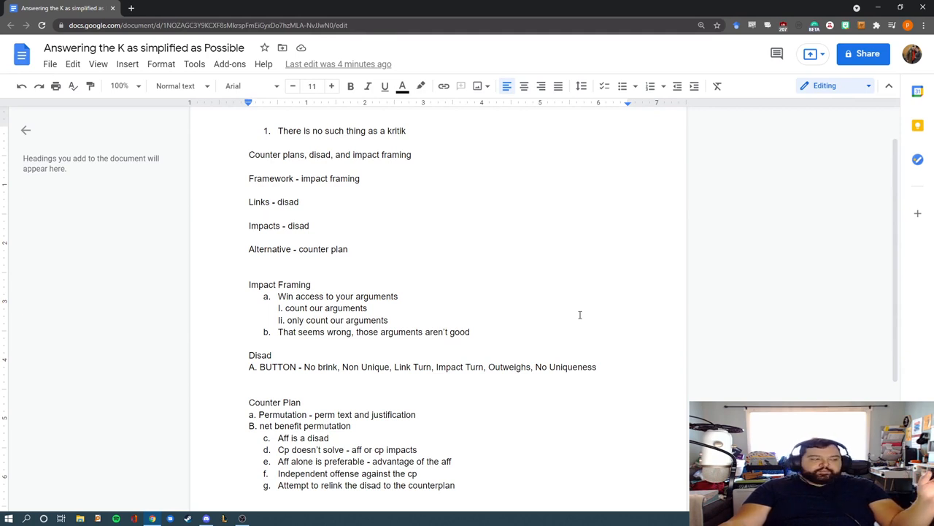
pyautogui.scroll(-3)
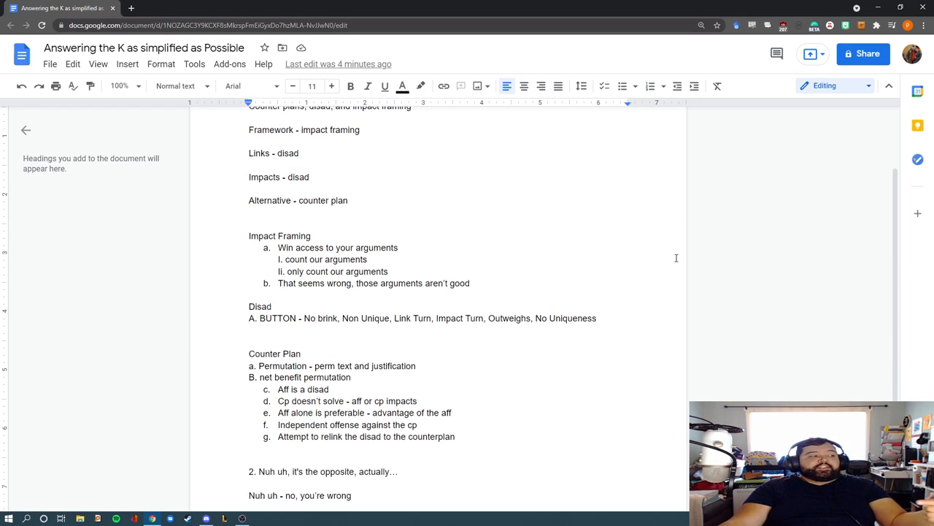
pyautogui.moveTo(624, 255)
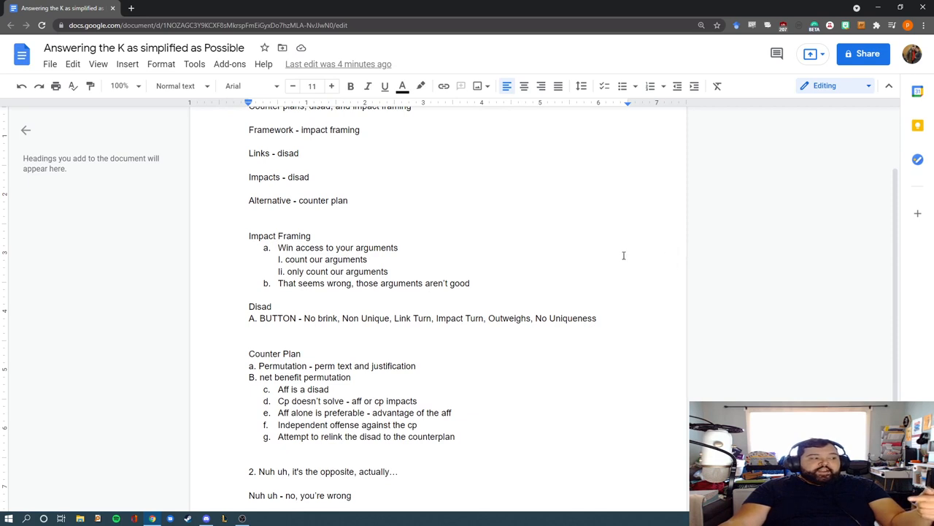
pyautogui.scroll(-3)
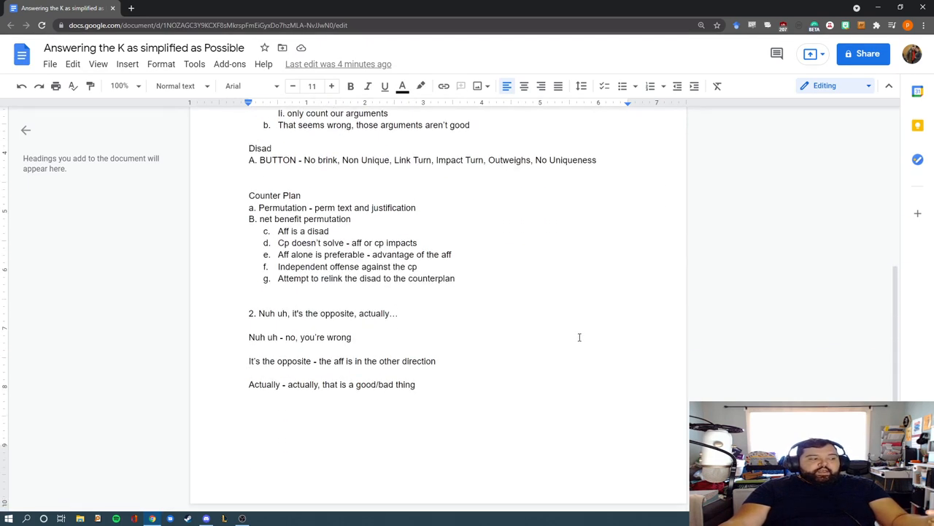
pyautogui.moveTo(677, 380)
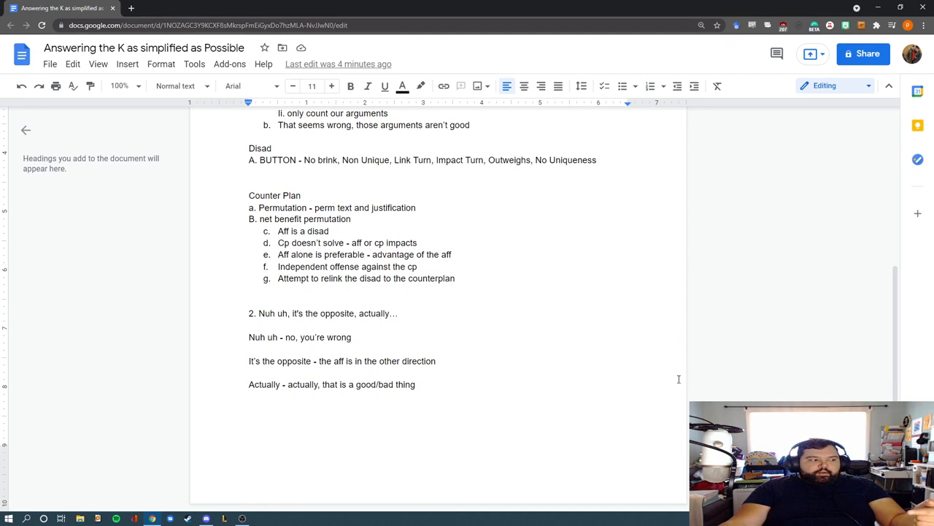